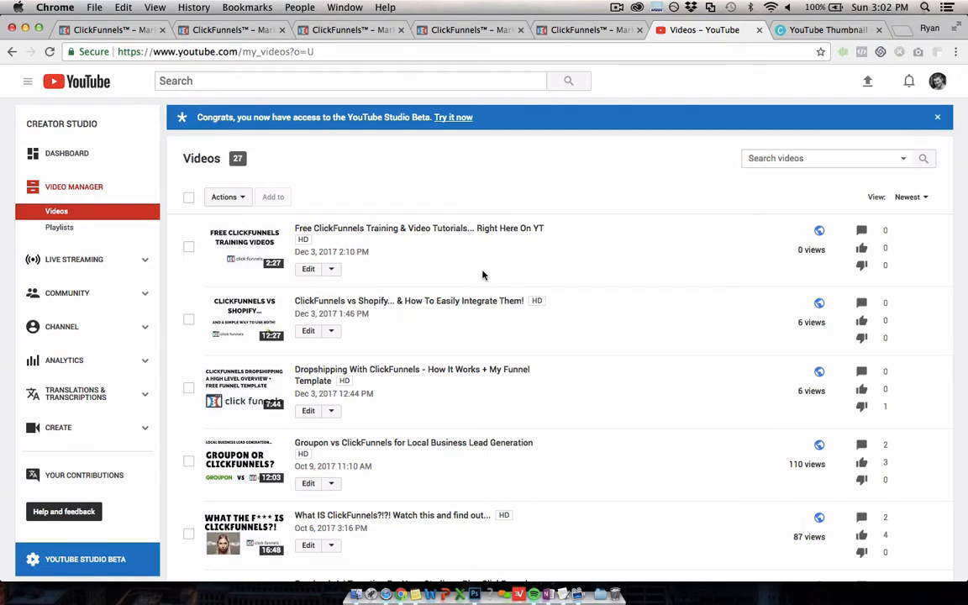
pyautogui.moveTo(538, 196)
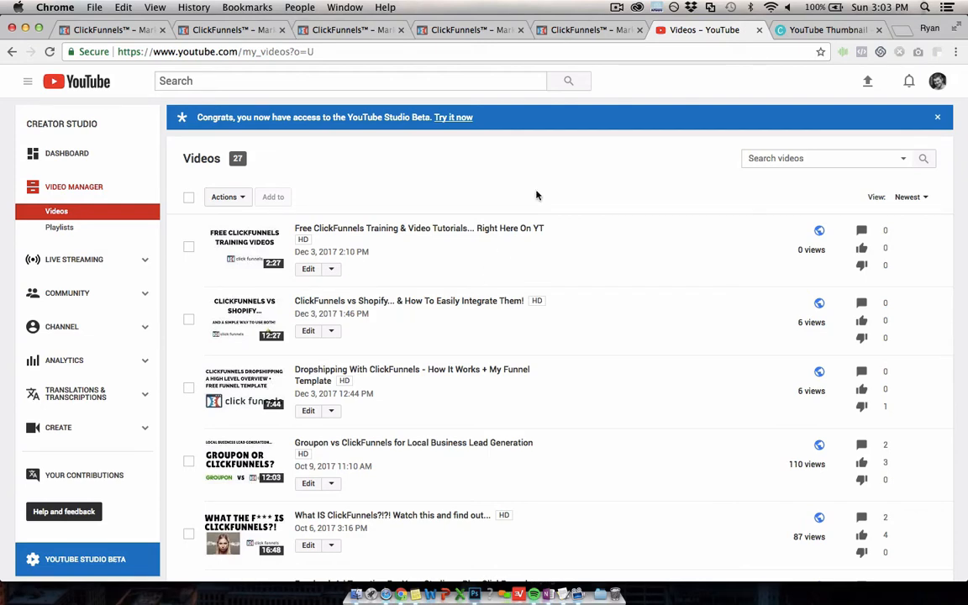
# - Browse the page, then show the E-commerce funnel's Front End Offer Optin step at 50/50
pyautogui.scroll(-3)
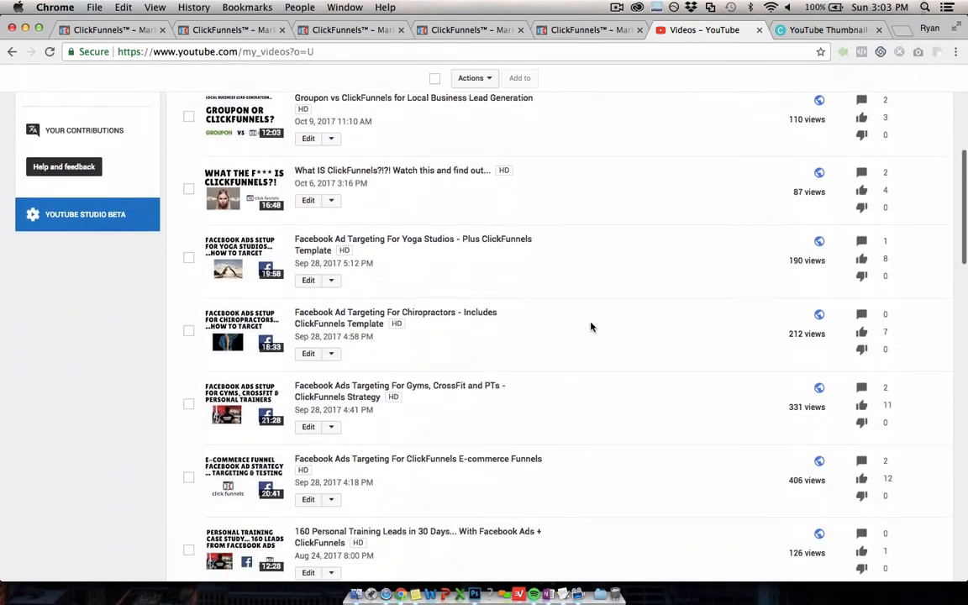
pyautogui.scroll(-3)
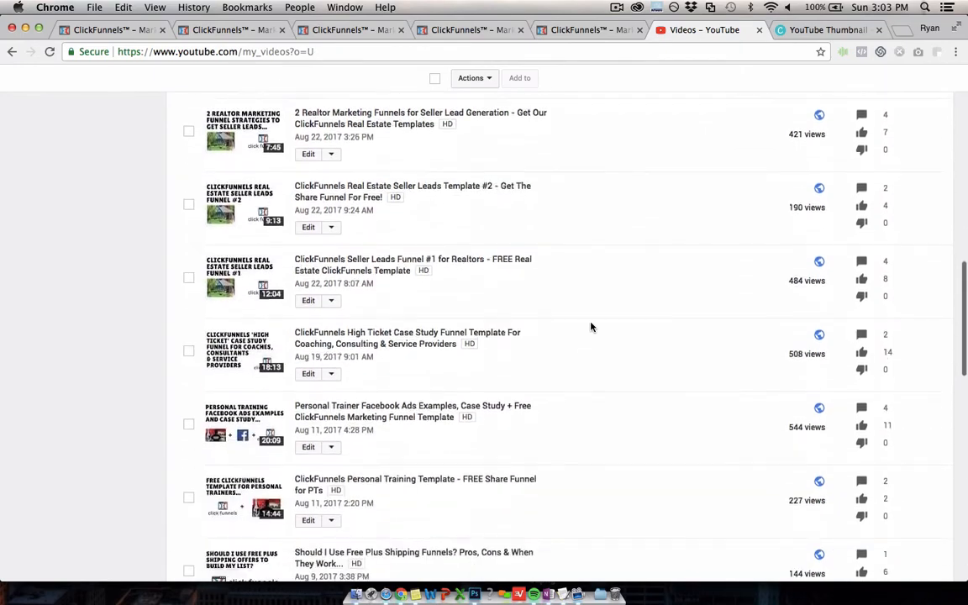
pyautogui.scroll(-3)
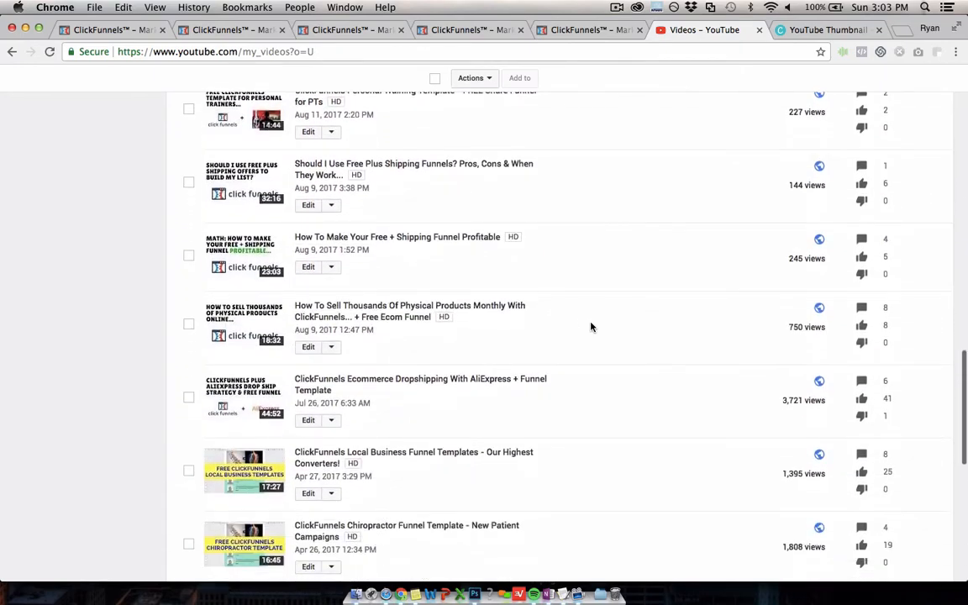
pyautogui.scroll(-3)
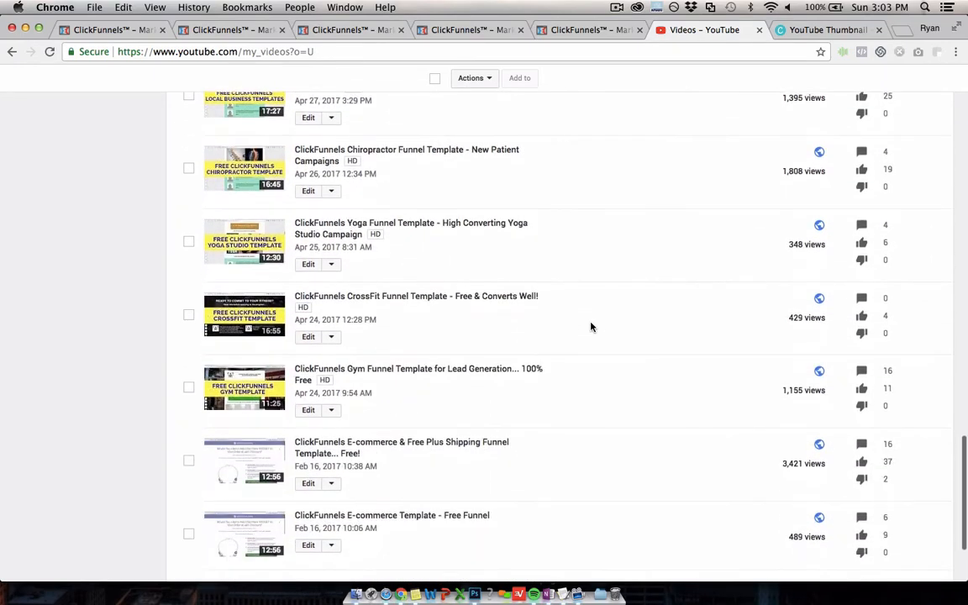
pyautogui.scroll(-3)
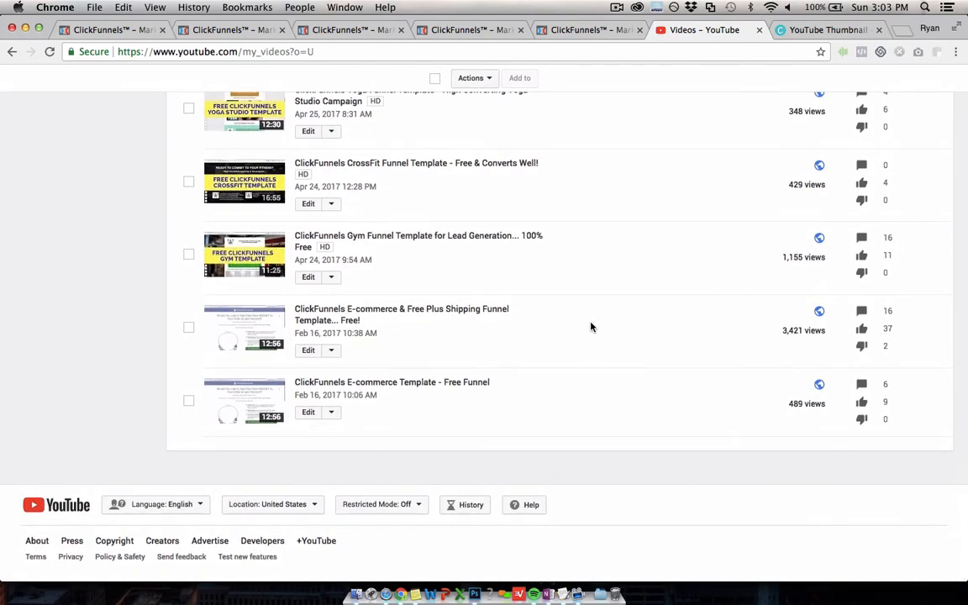
pyautogui.scroll(3)
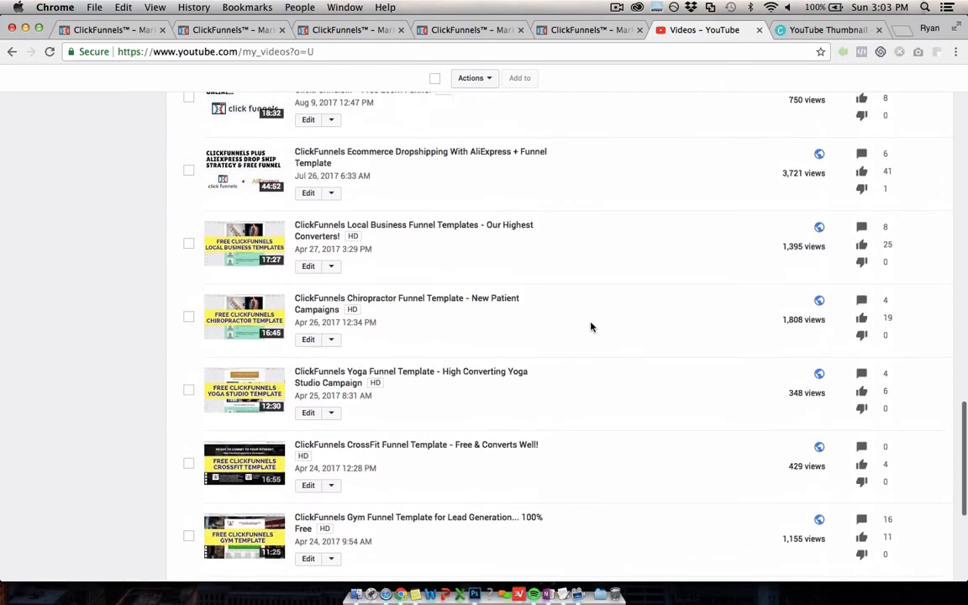
pyautogui.scroll(-3)
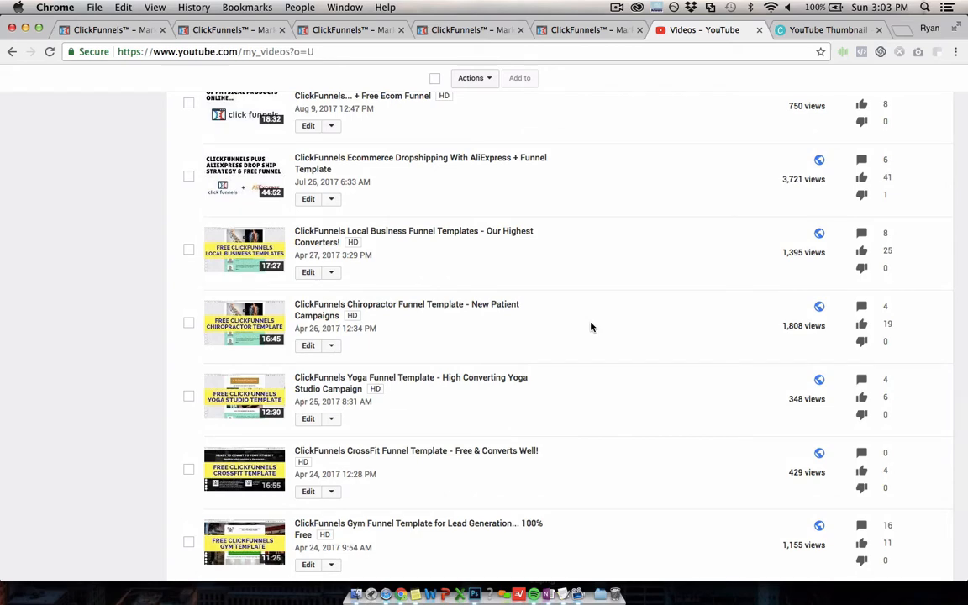
pyautogui.scroll(-3)
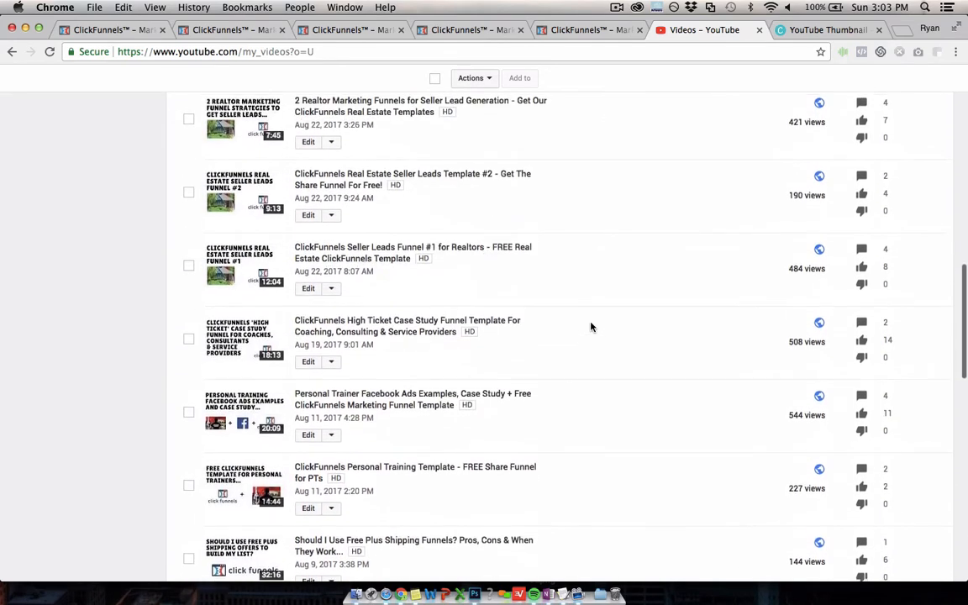
pyautogui.scroll(-3)
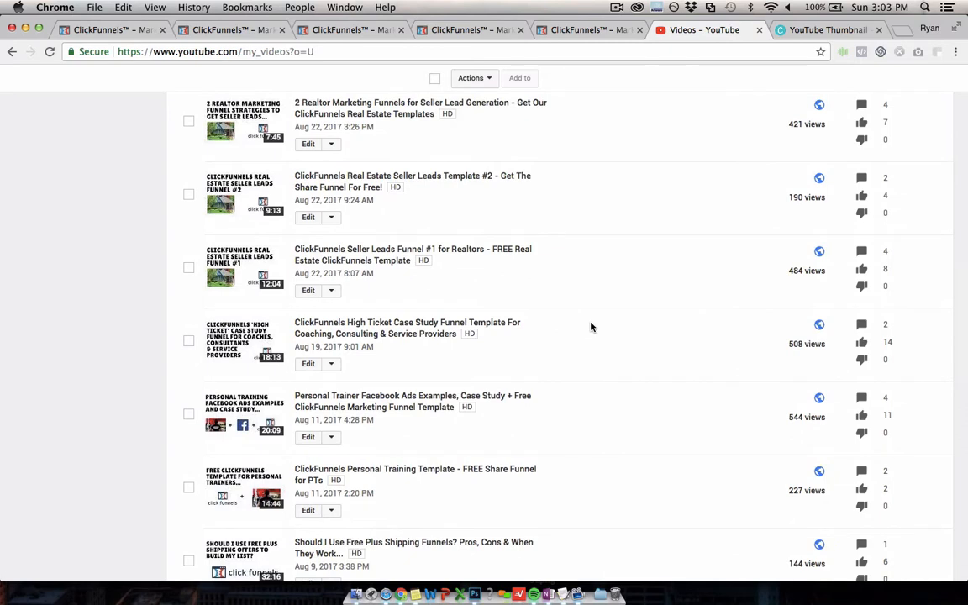
pyautogui.scroll(3)
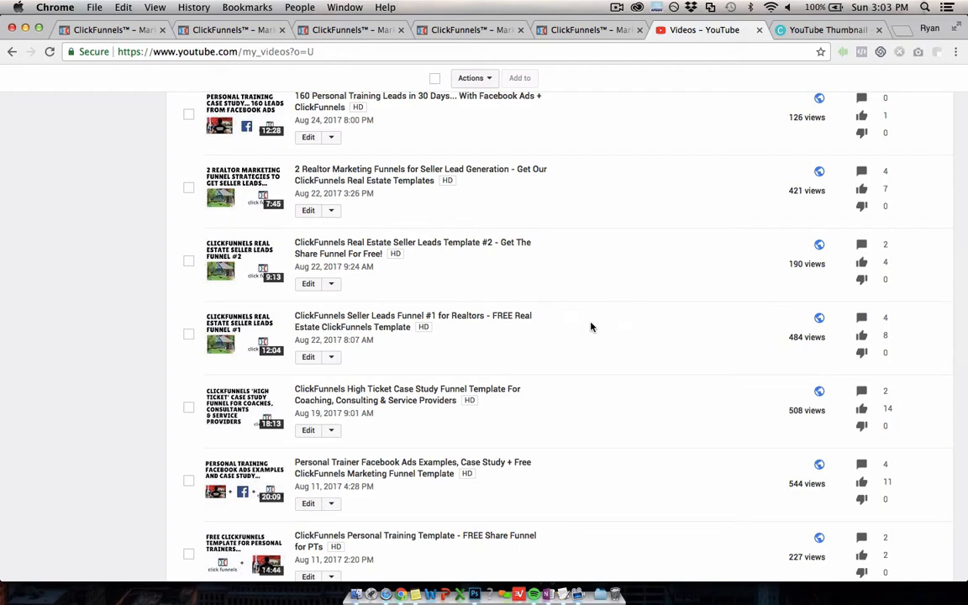
pyautogui.moveTo(562, 247)
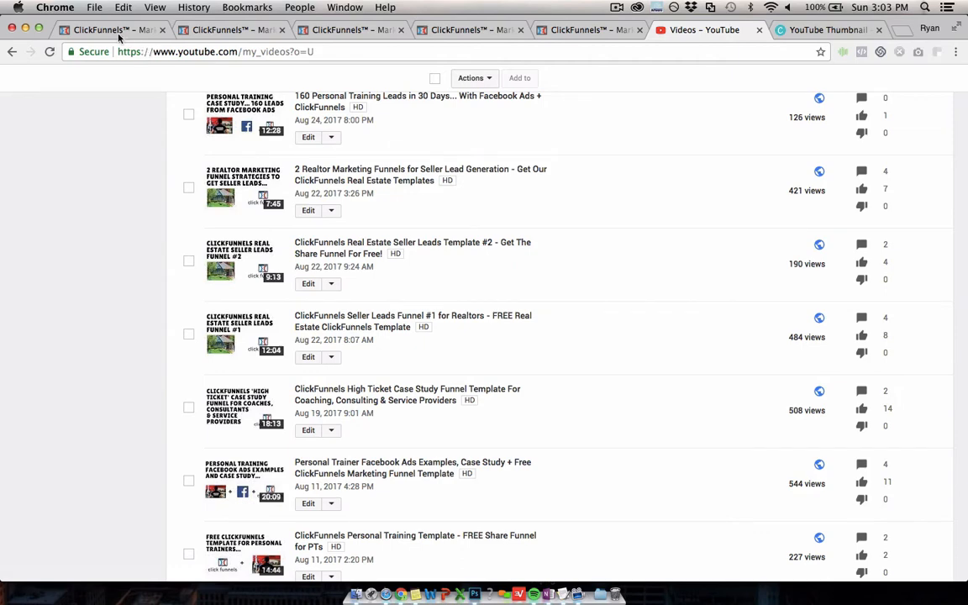
pyautogui.click(110, 30)
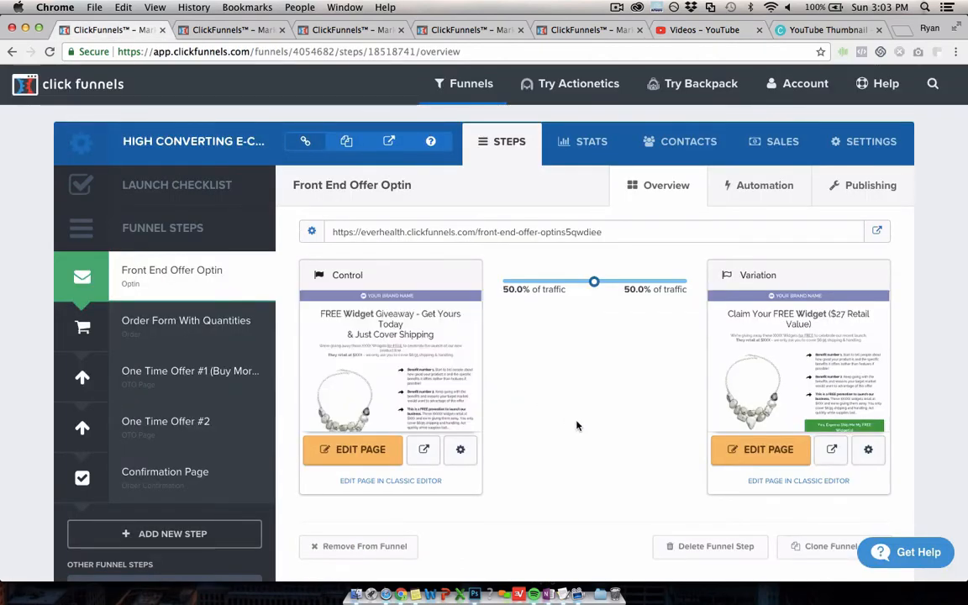
pyautogui.scroll(-3)
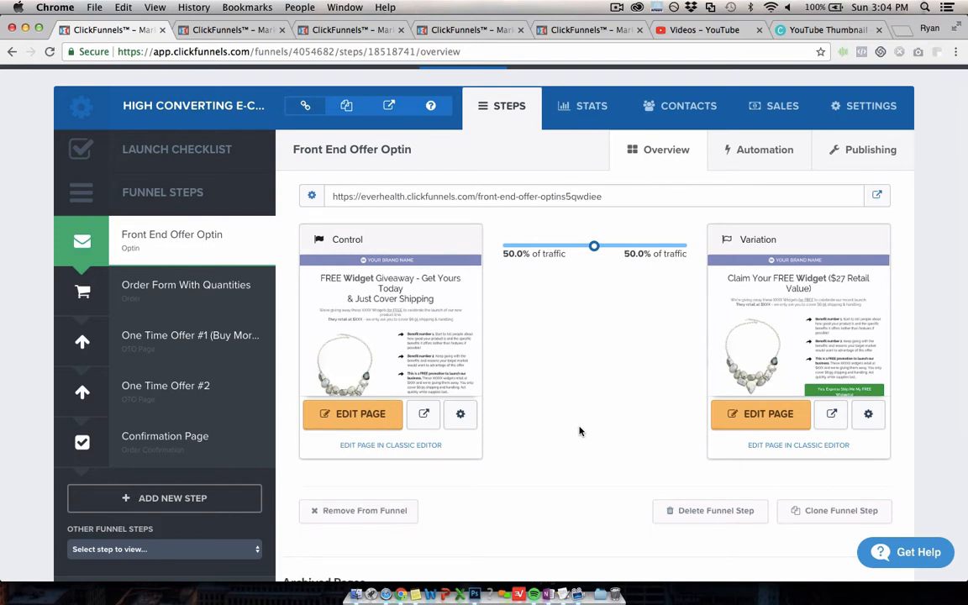
pyautogui.moveTo(635, 409)
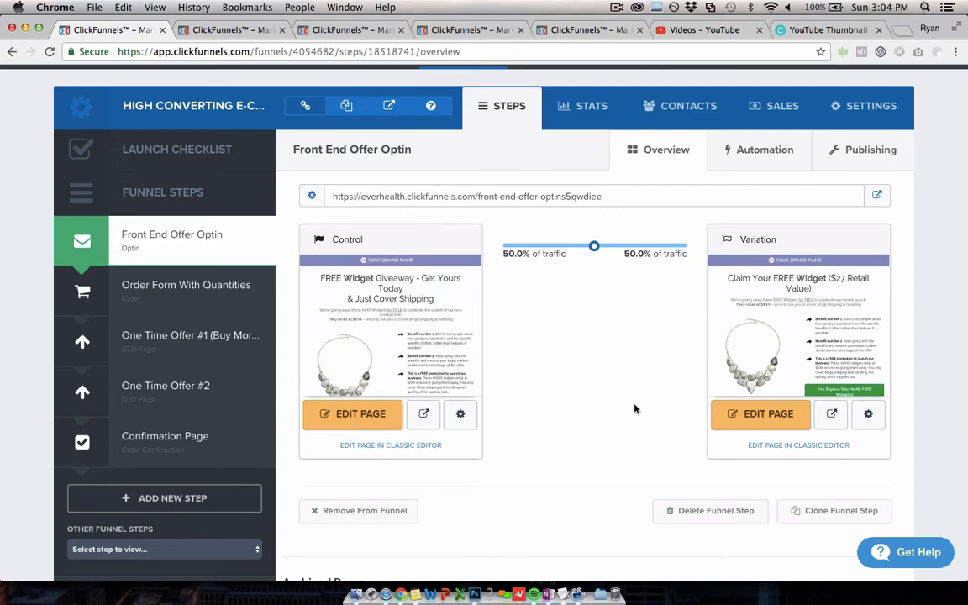
pyautogui.moveTo(390, 336)
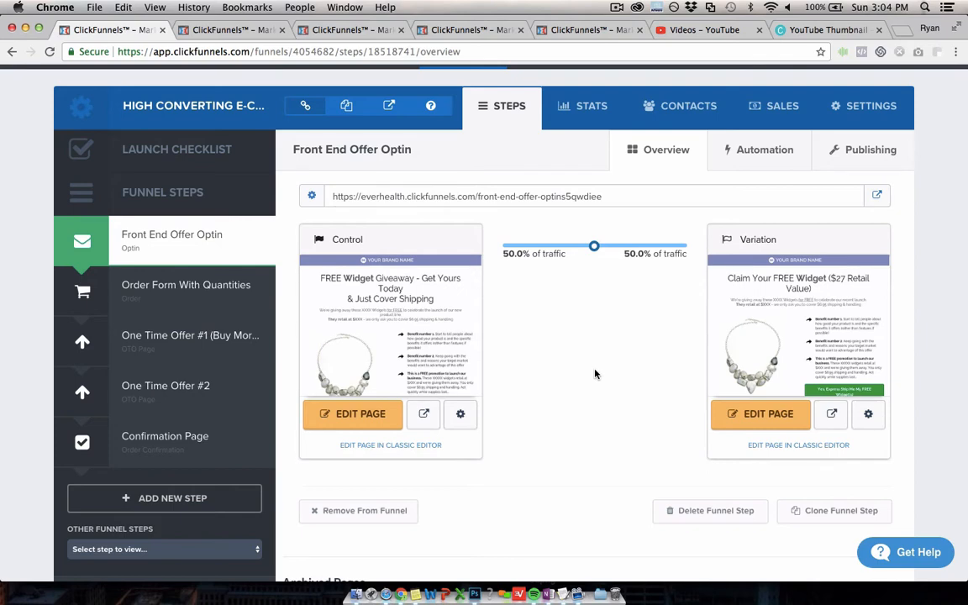
pyautogui.moveTo(177, 391)
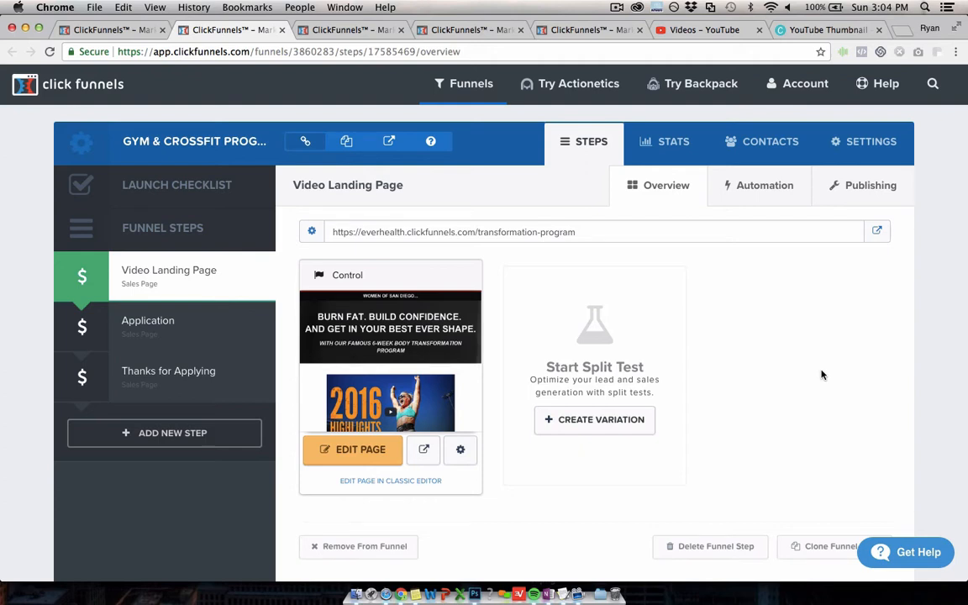
pyautogui.moveTo(784, 308)
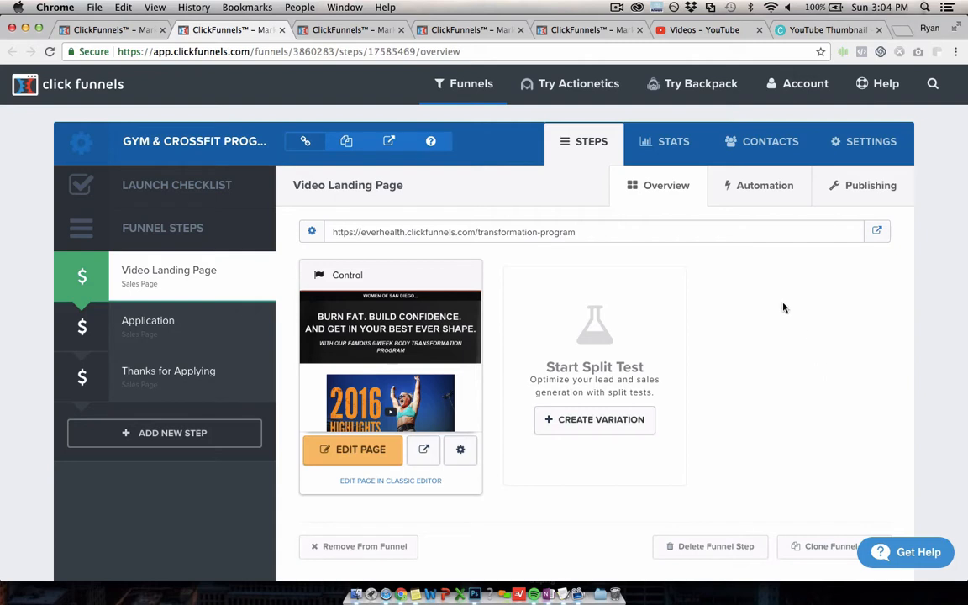
pyautogui.moveTo(878, 231)
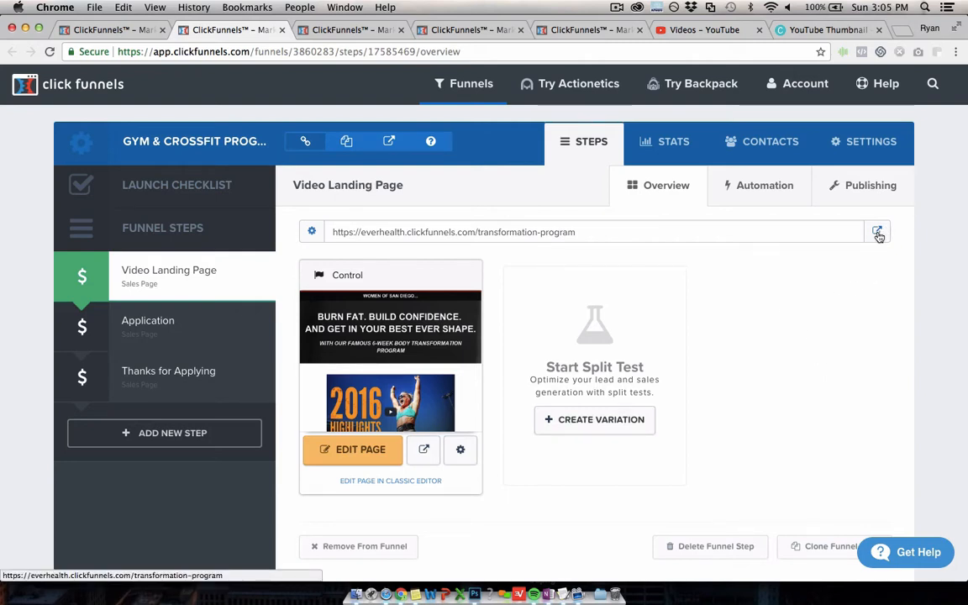
# - Preview the gym Video Landing Page live to its requirements, then open the Application step
pyautogui.click(879, 232)
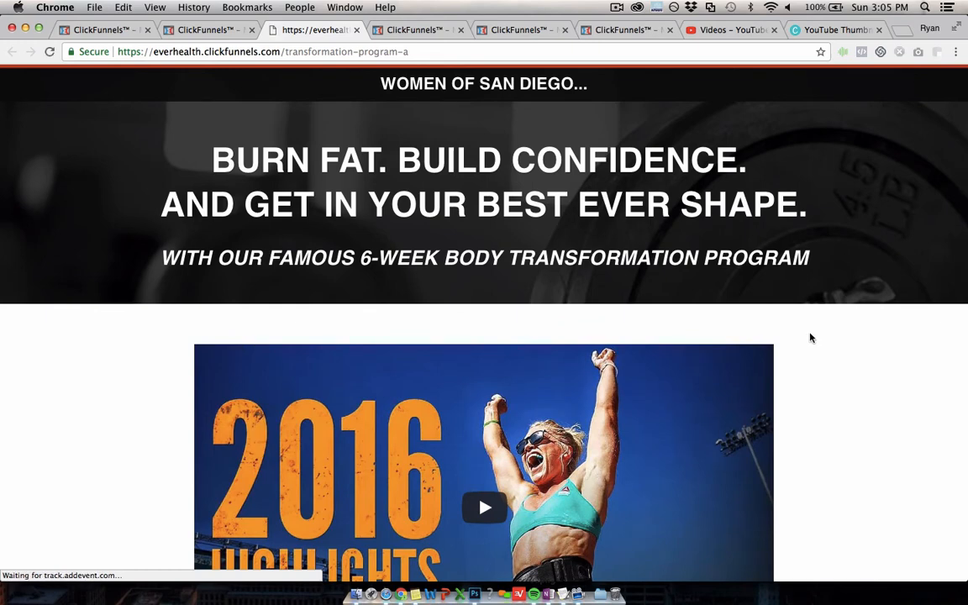
pyautogui.moveTo(658, 239)
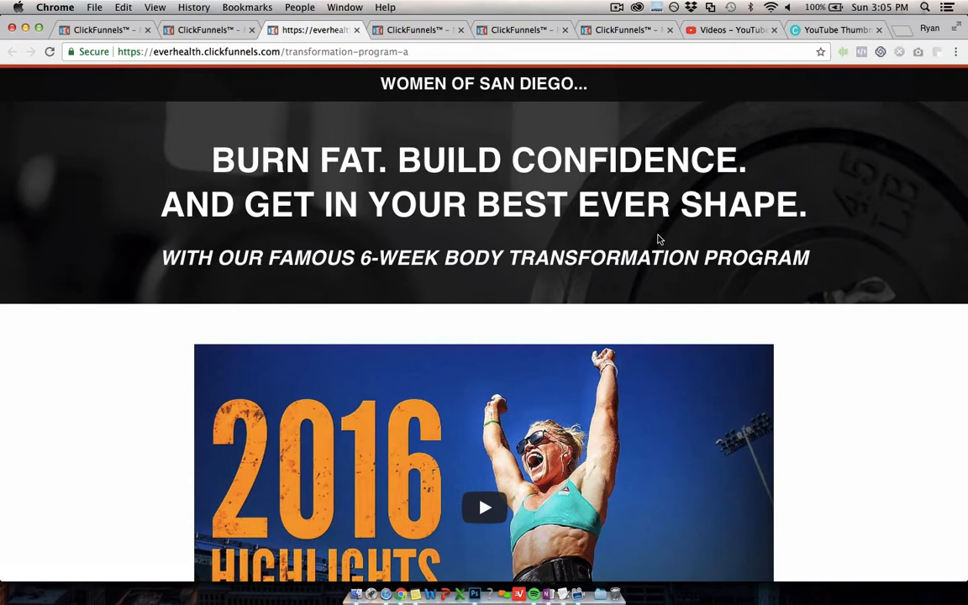
pyautogui.scroll(-3)
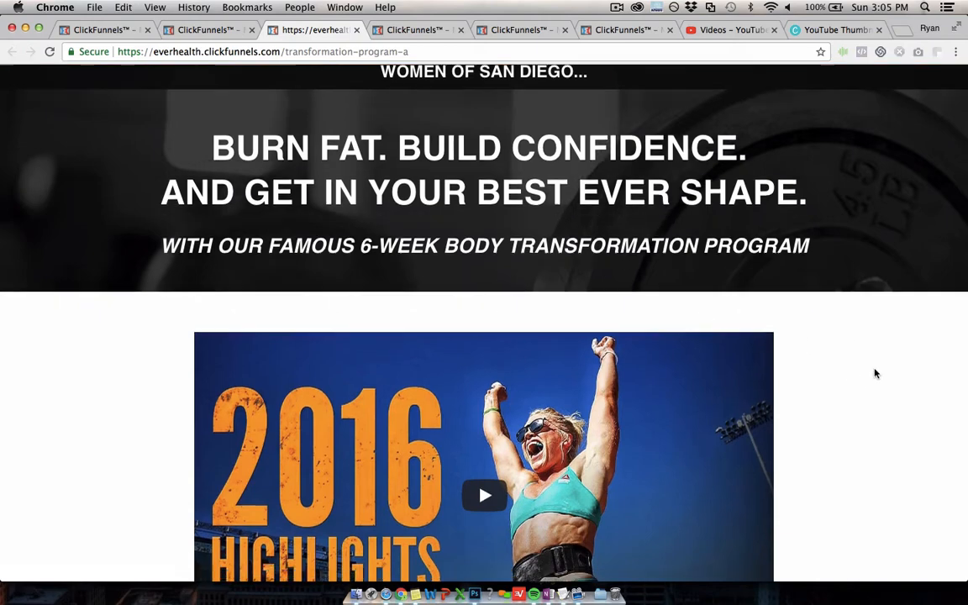
pyautogui.scroll(-3)
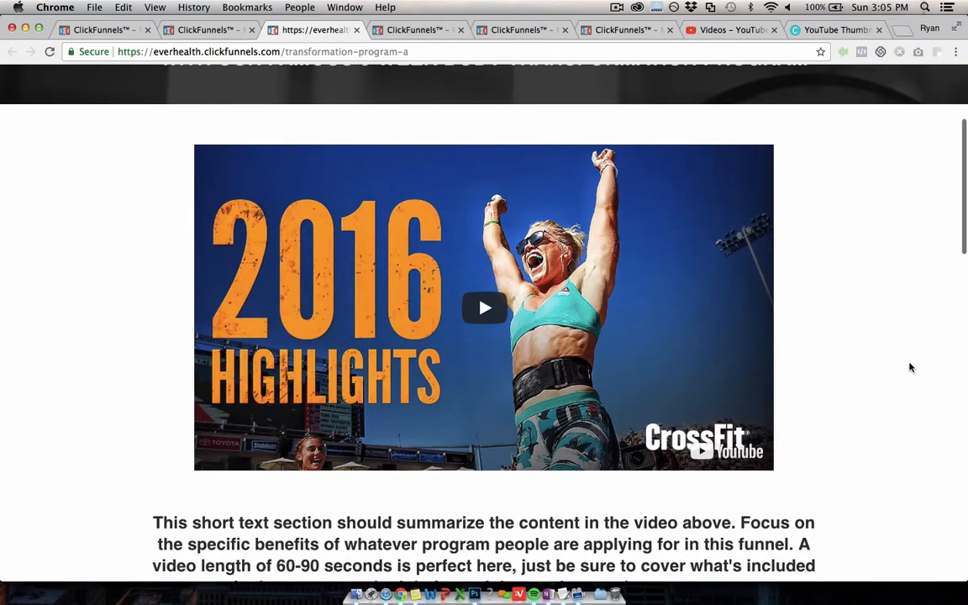
pyautogui.scroll(-3)
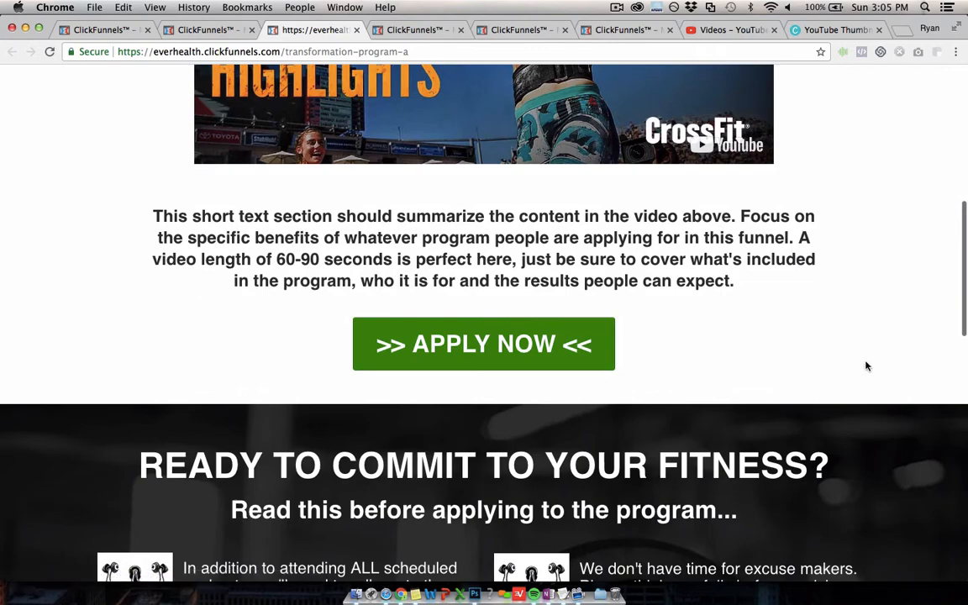
pyautogui.scroll(-3)
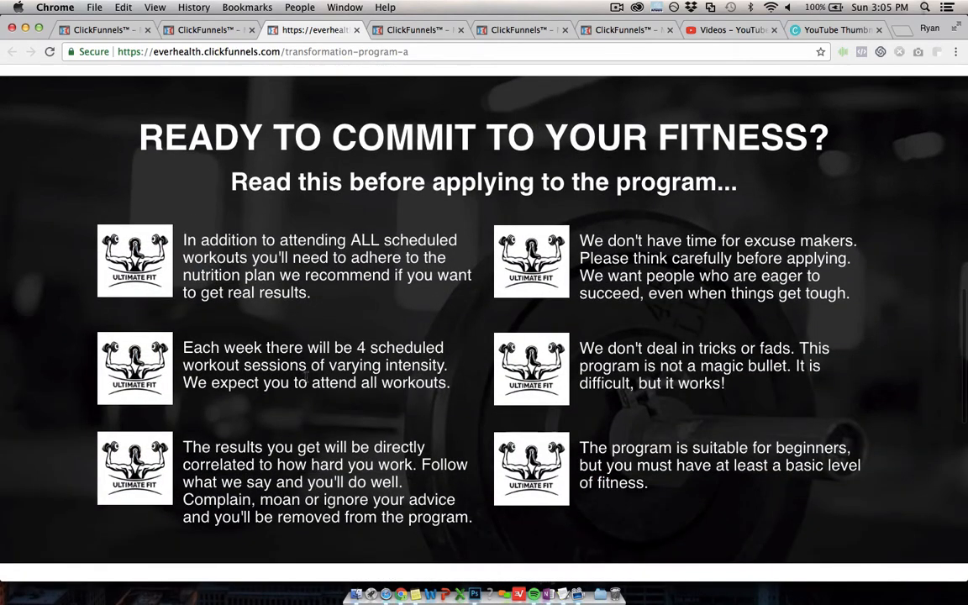
pyautogui.scroll(-3)
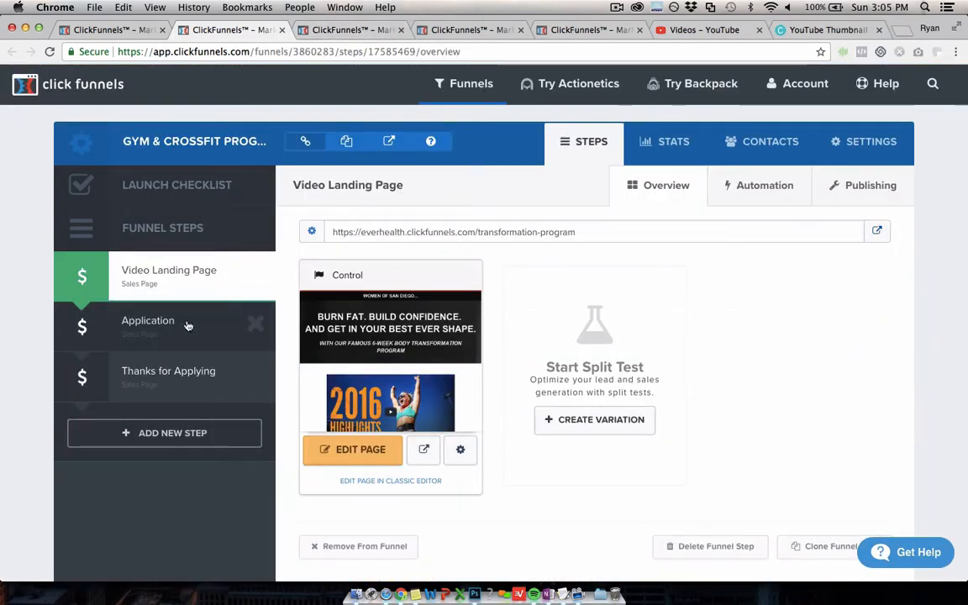
pyautogui.click(148, 320)
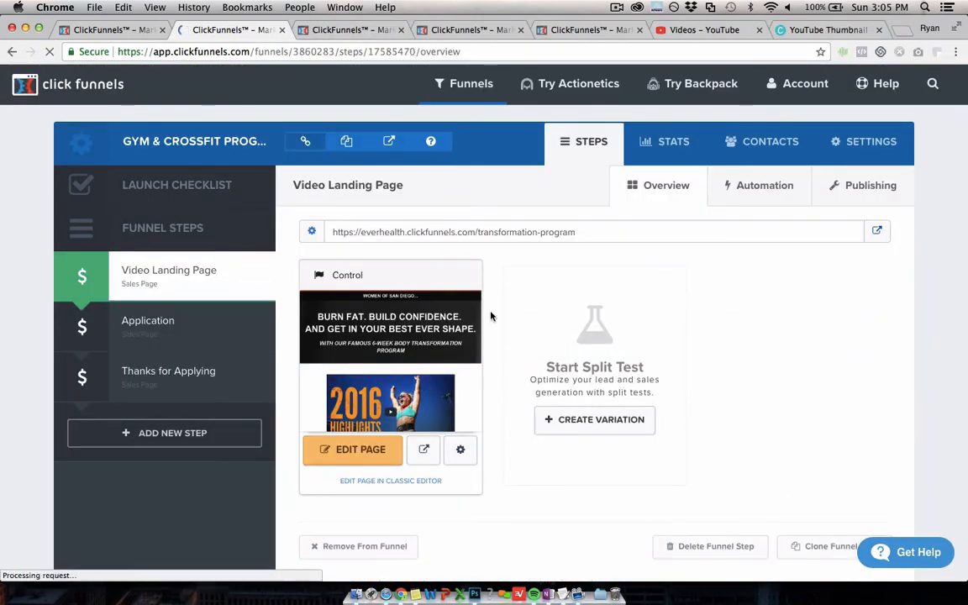
pyautogui.click(148, 326)
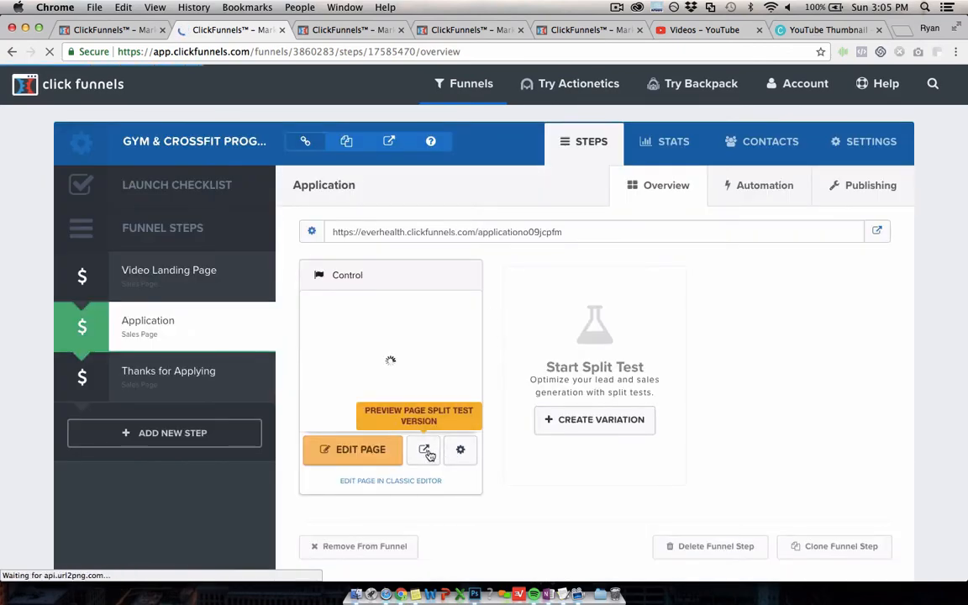
# - Preview the Apply Now page live, scrolling its questionnaire, $500 pricing and testimonials
pyautogui.click(425, 449)
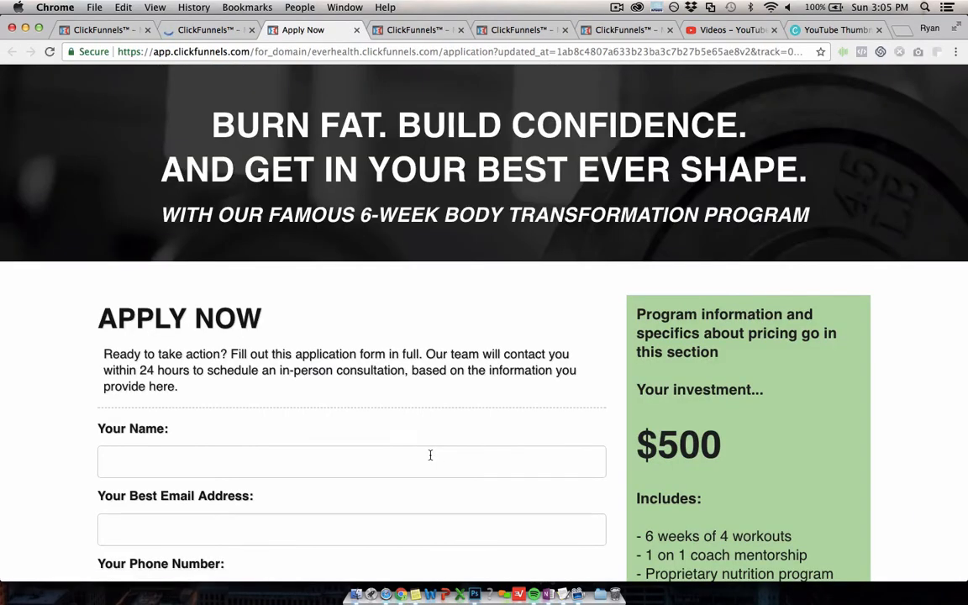
pyautogui.moveTo(795, 241)
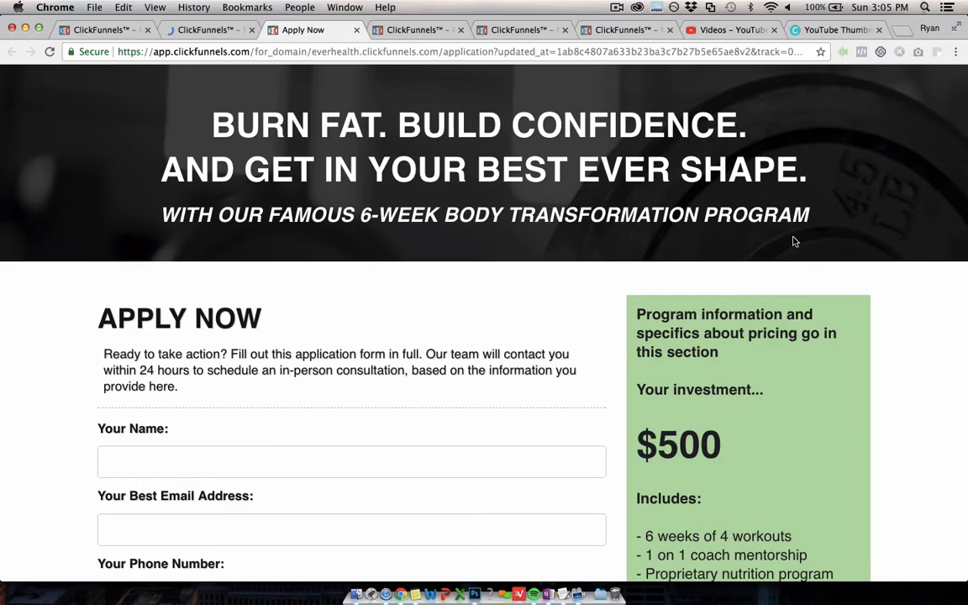
pyautogui.scroll(-3)
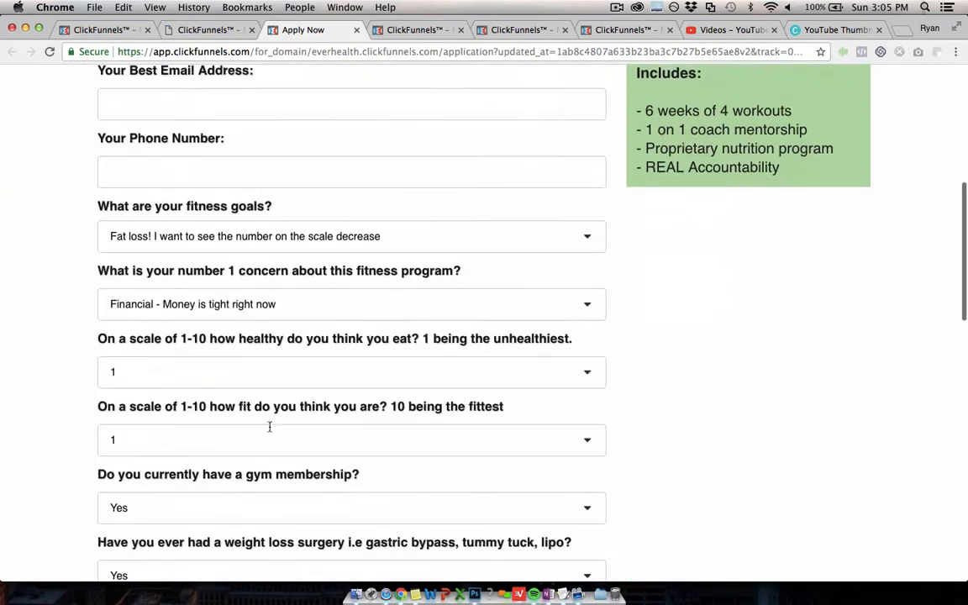
pyautogui.scroll(-3)
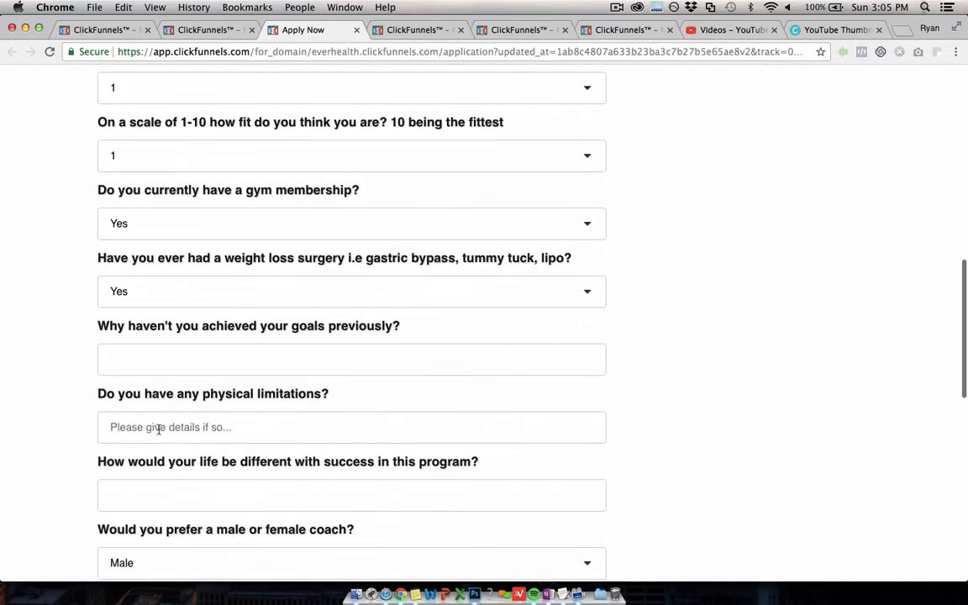
pyautogui.scroll(3)
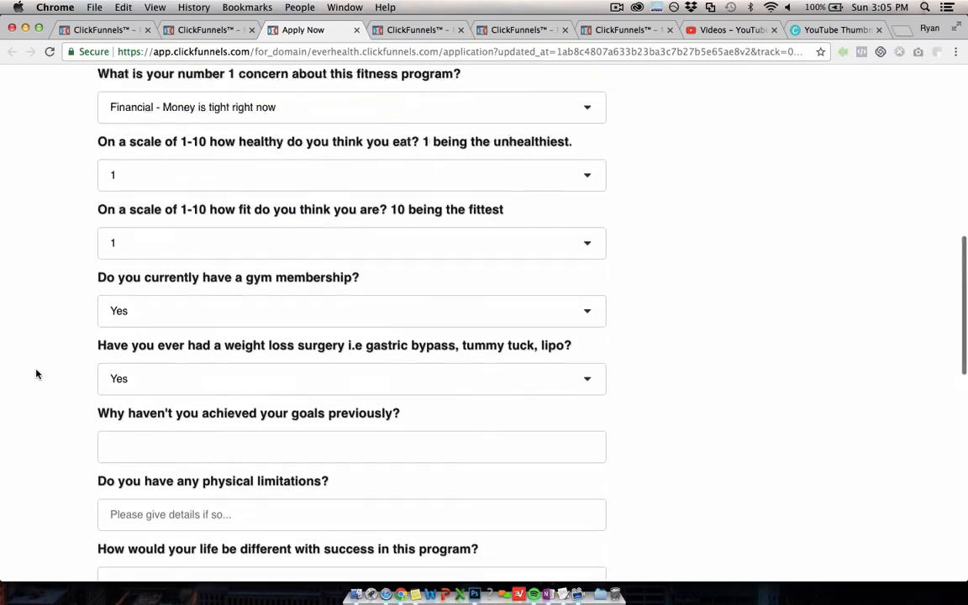
pyautogui.scroll(3)
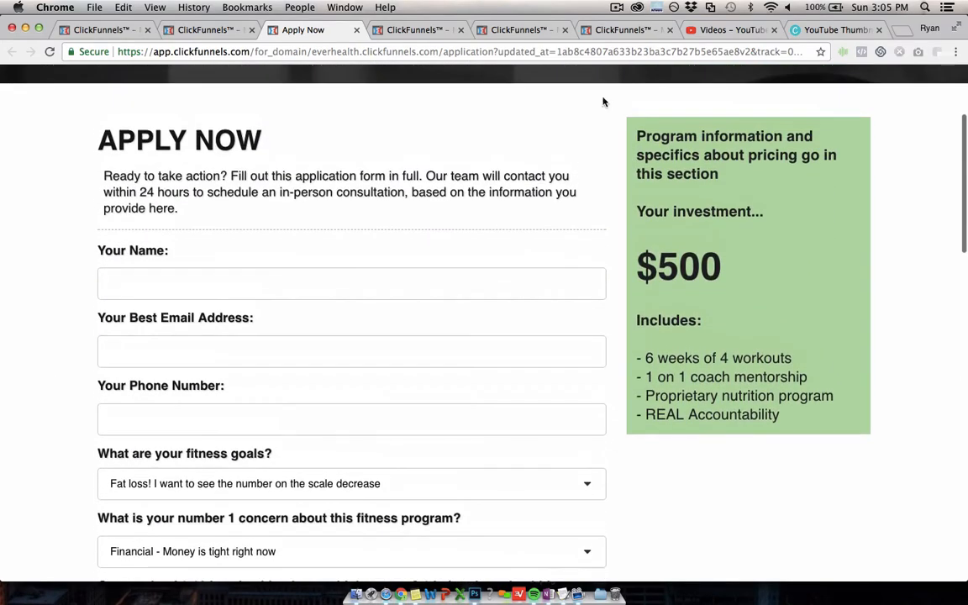
pyautogui.scroll(-3)
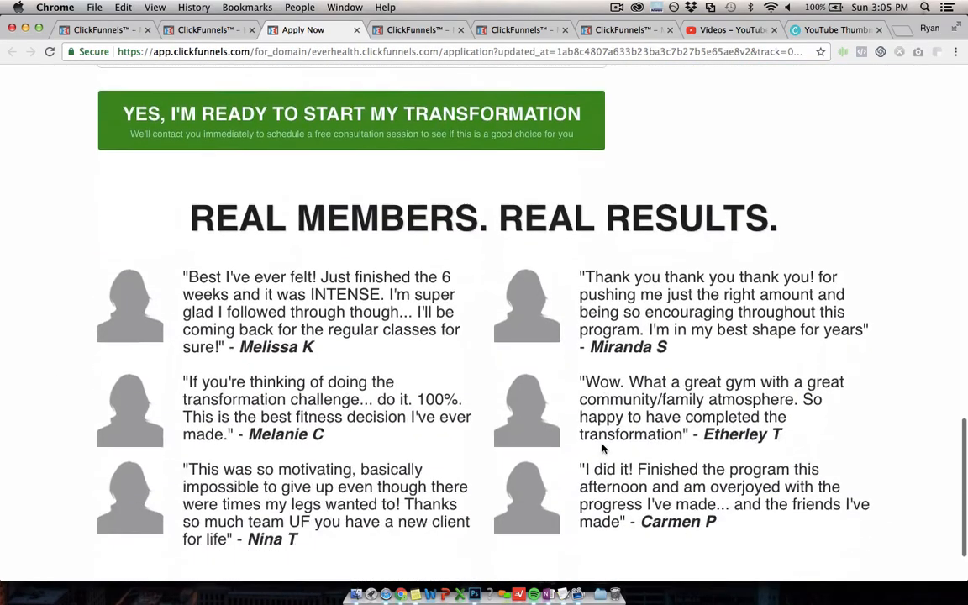
pyautogui.scroll(-3)
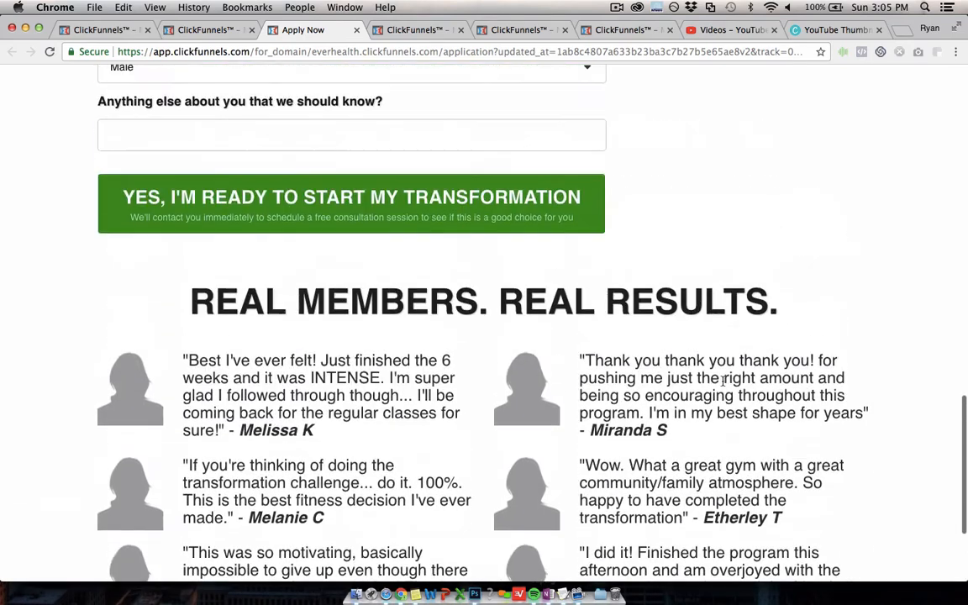
# - Return to the Gym & CrossFit Application step overview, which has only a control page
pyautogui.click(206, 30)
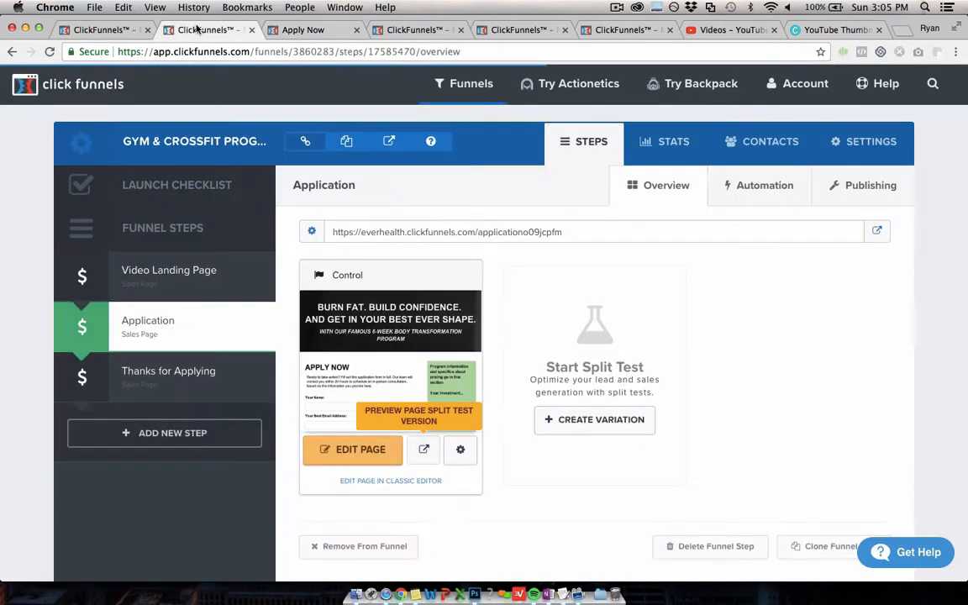
pyautogui.moveTo(605, 294)
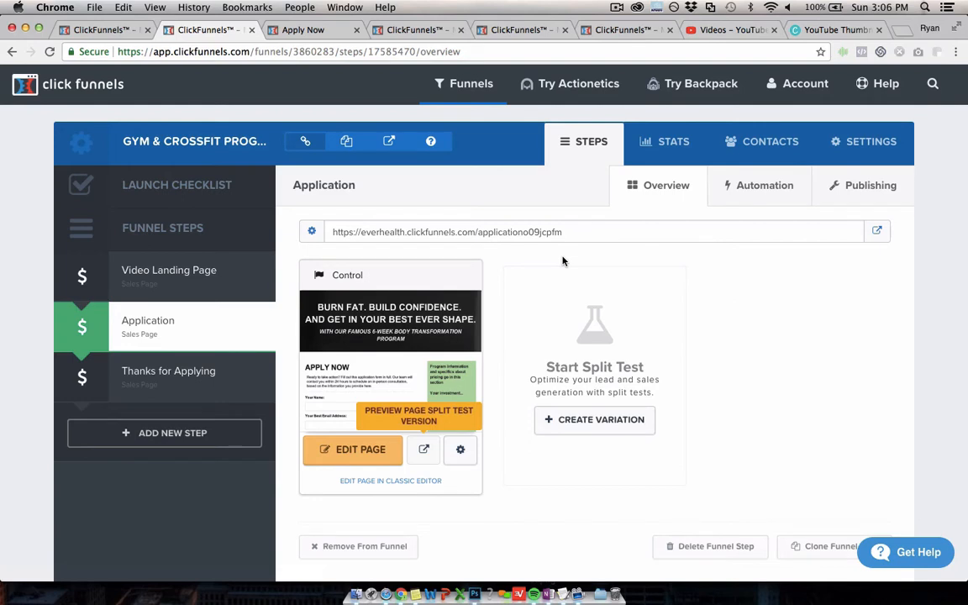
pyautogui.moveTo(513, 164)
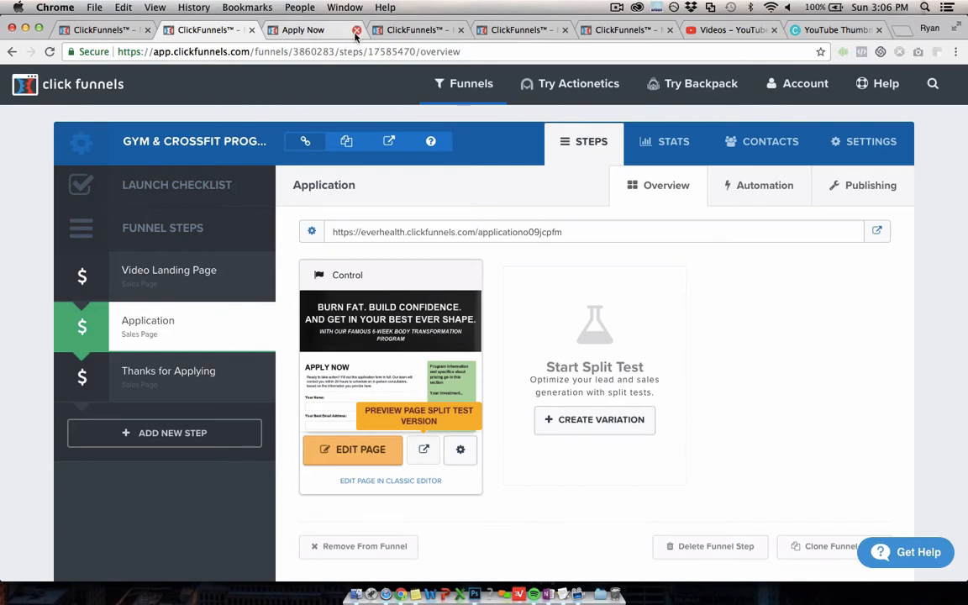
# - Close the Apply Now preview, then preview the free 7-day pass Trial Optin page and its popup
pyautogui.click(356, 29)
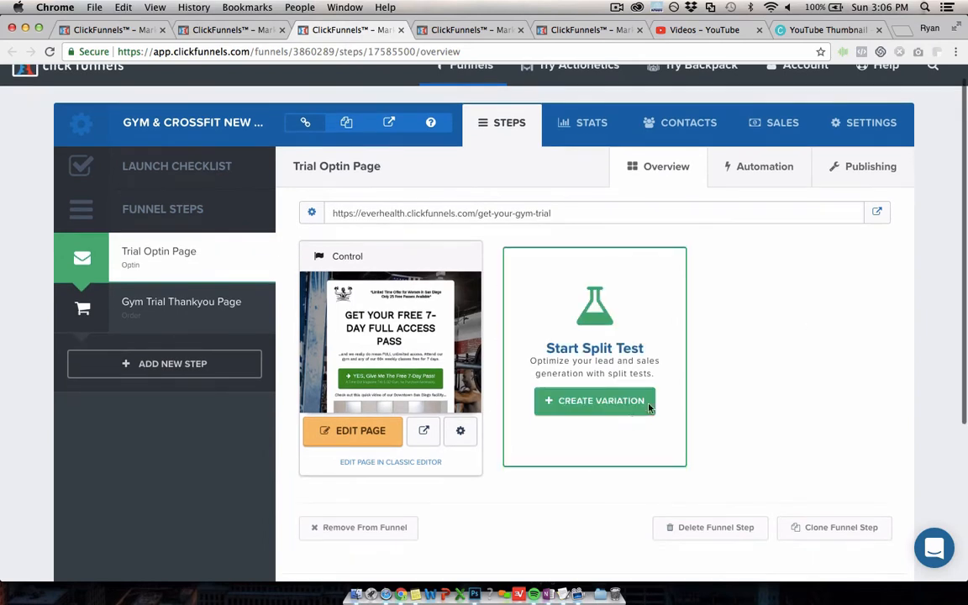
pyautogui.moveTo(178, 495)
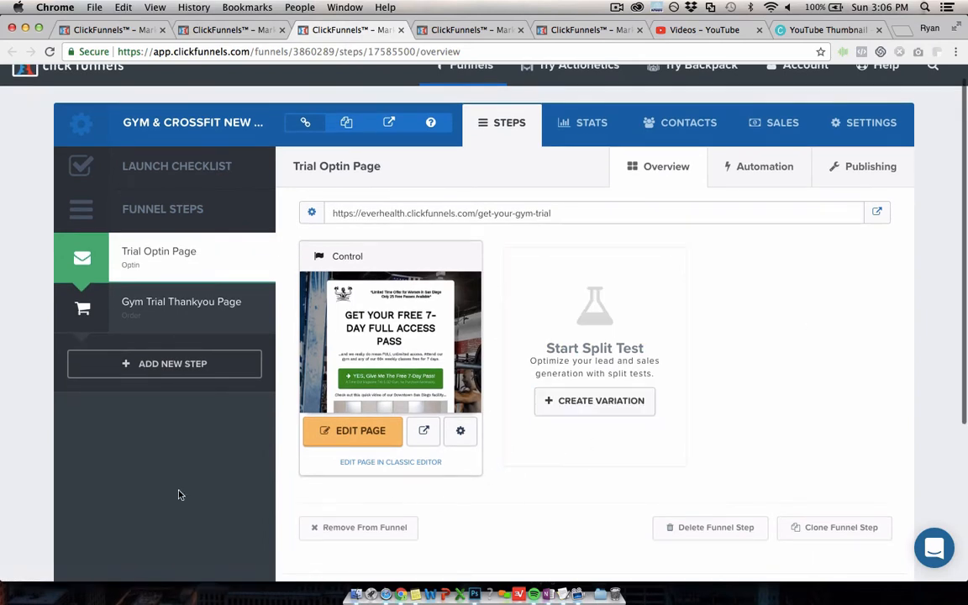
pyautogui.click(424, 431)
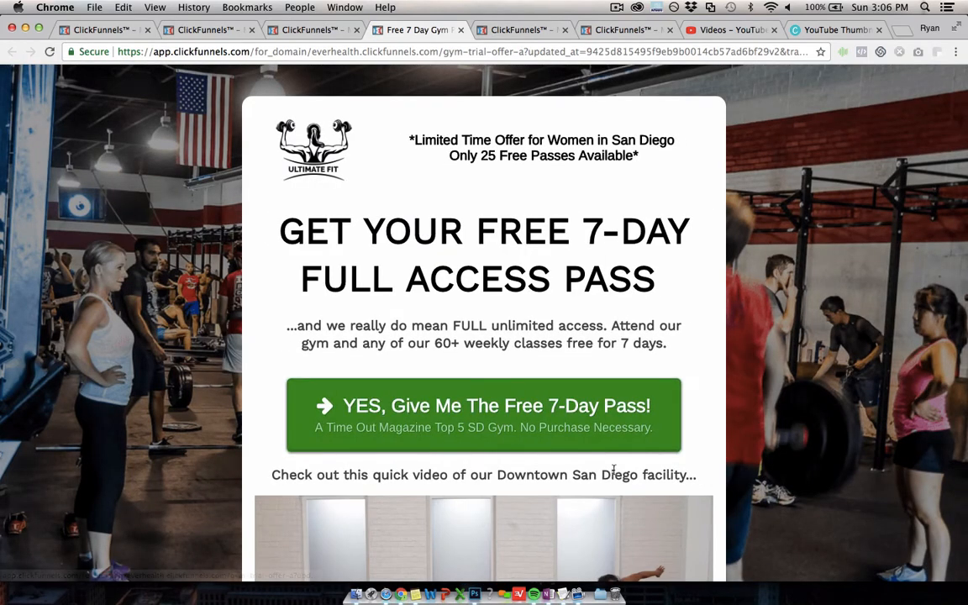
pyautogui.moveTo(238, 298)
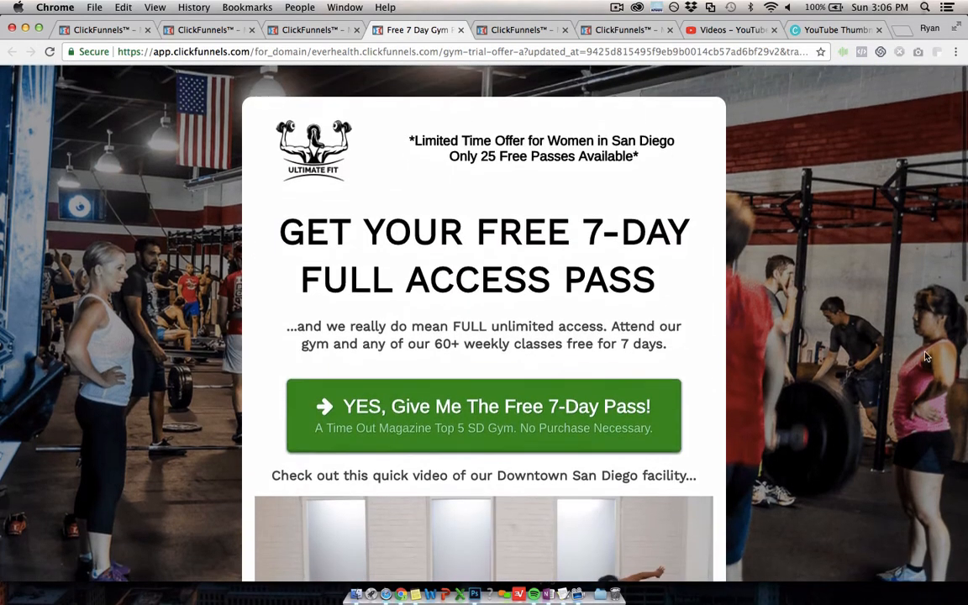
pyautogui.click(483, 406)
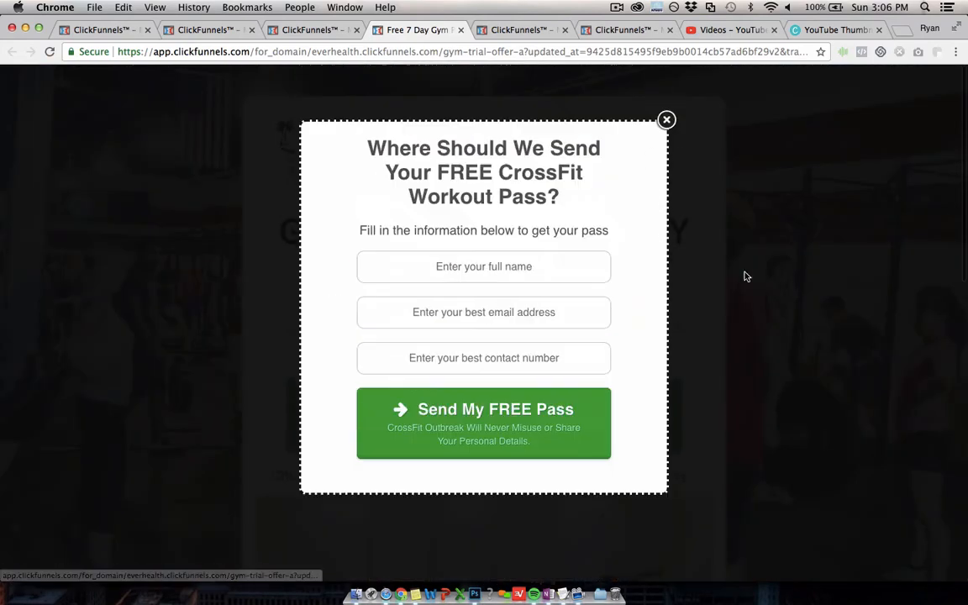
pyautogui.click(666, 119)
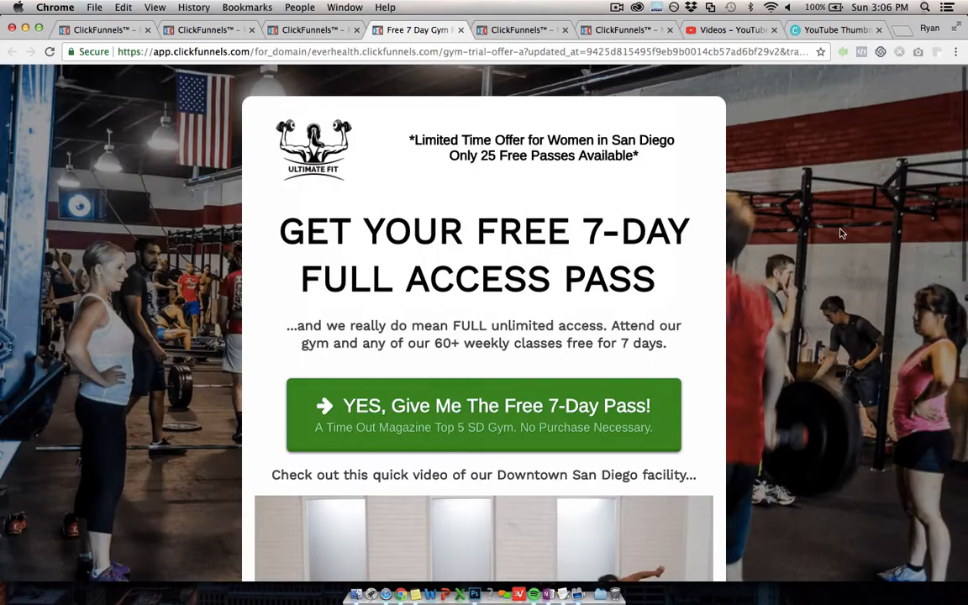
pyautogui.scroll(-3)
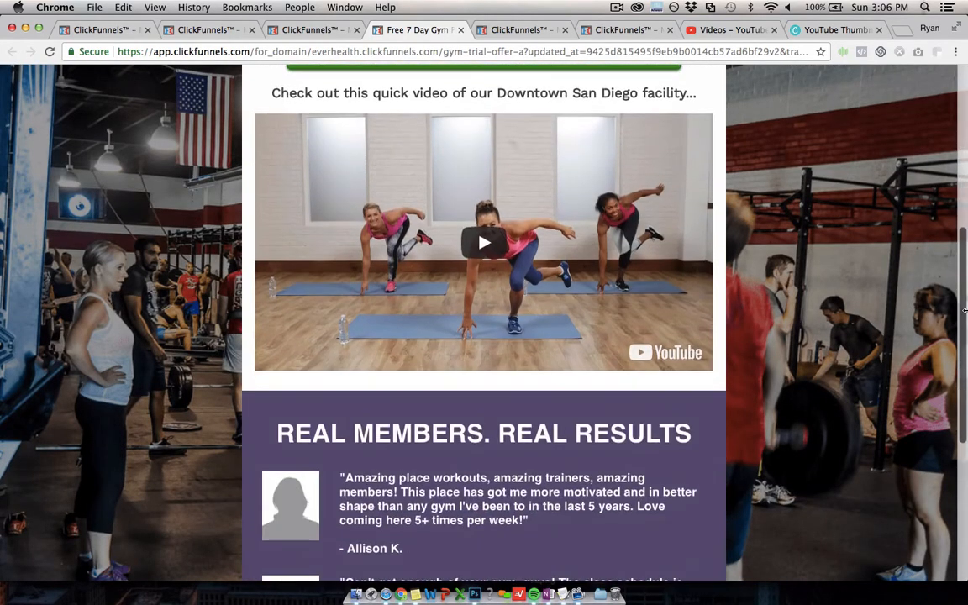
pyautogui.scroll(-3)
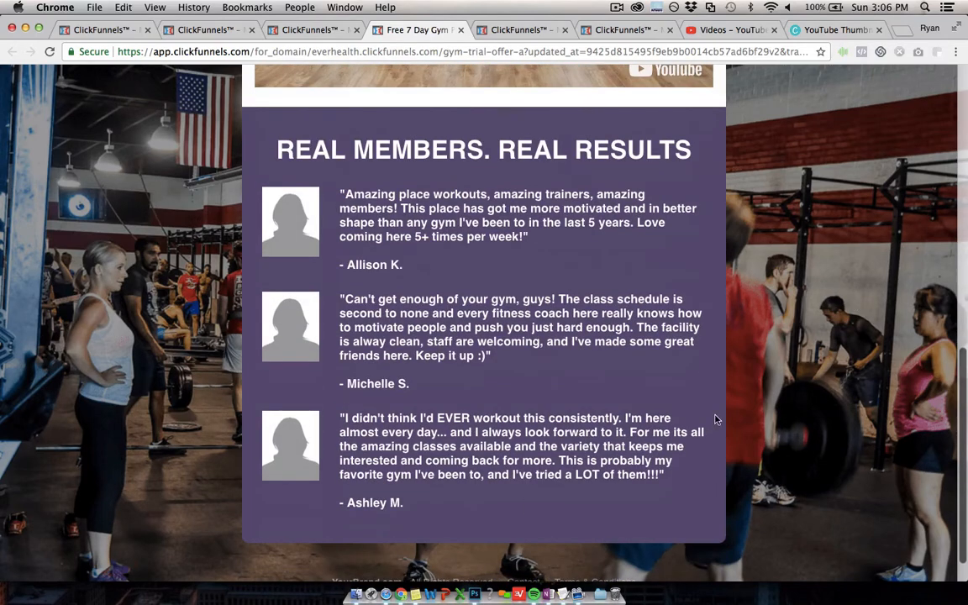
pyautogui.scroll(3)
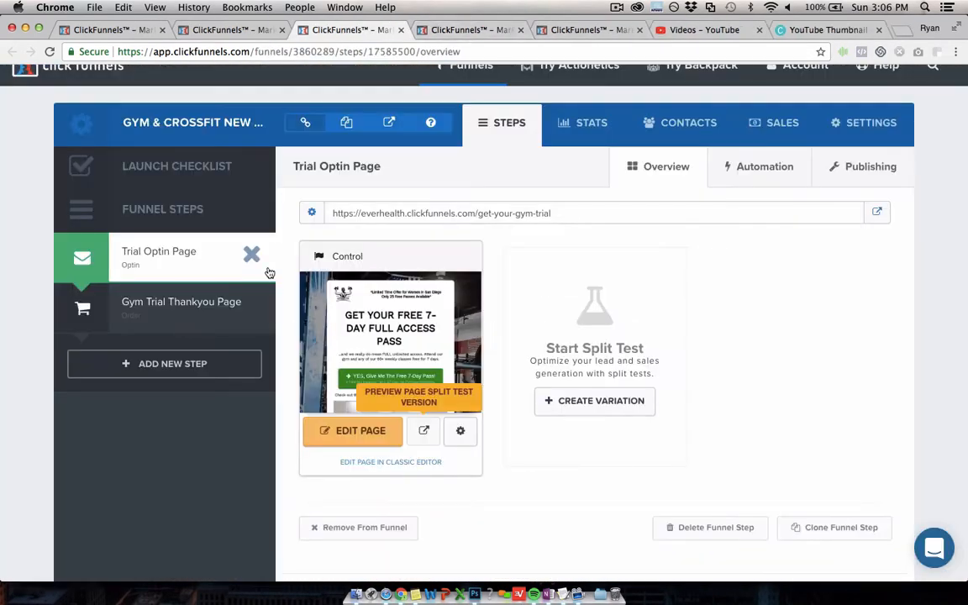
# - Preview the Gym Trial Thankyou Page live, showing the phone number and online scheduling offer
pyautogui.click(594, 400)
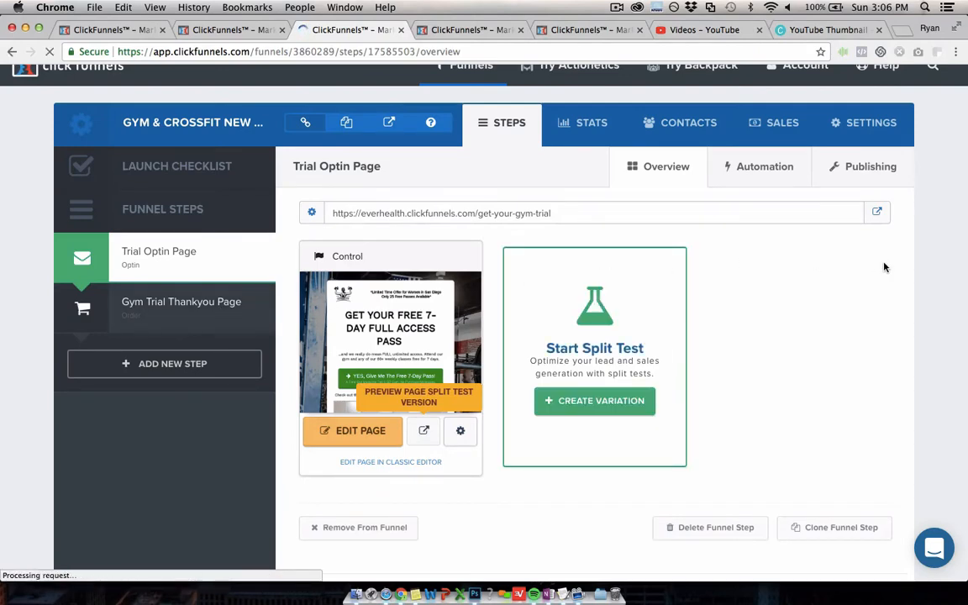
pyautogui.click(181, 320)
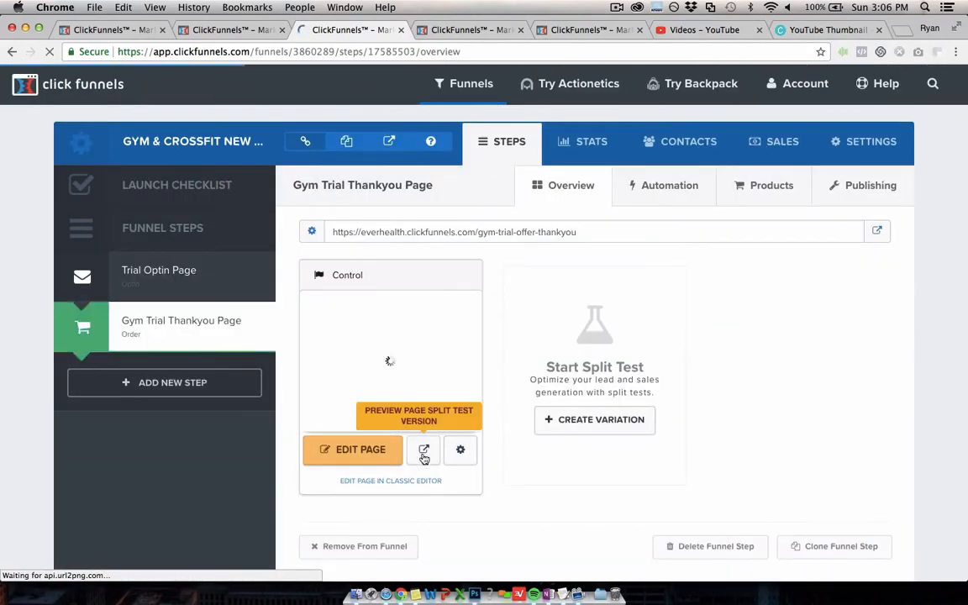
pyautogui.click(425, 449)
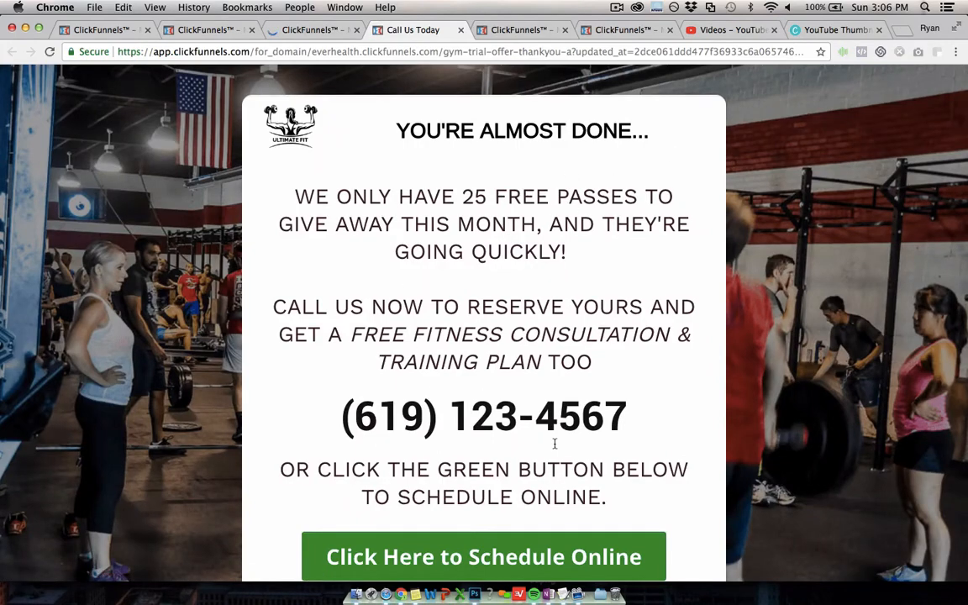
pyautogui.moveTo(520, 345)
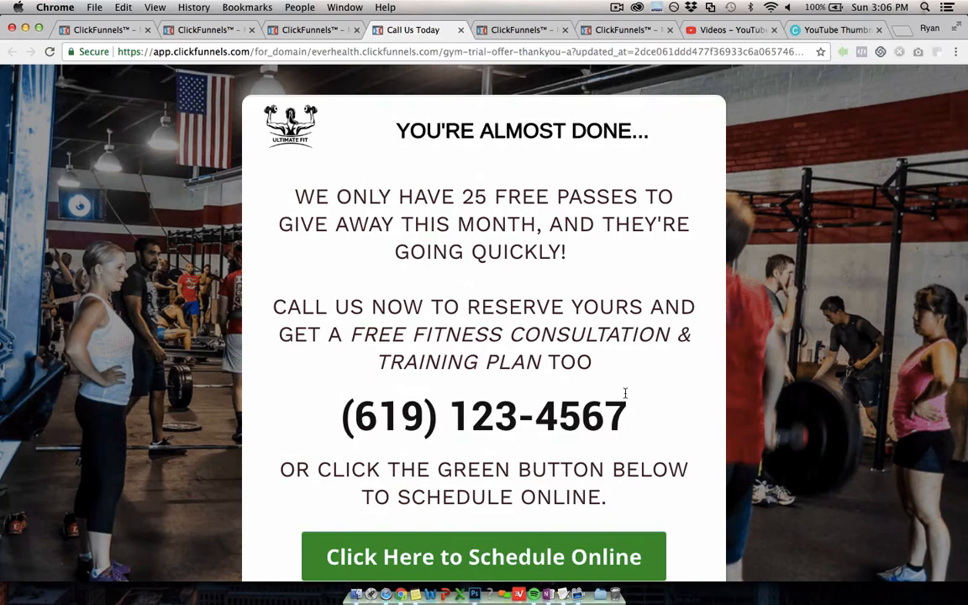
pyautogui.scroll(-3)
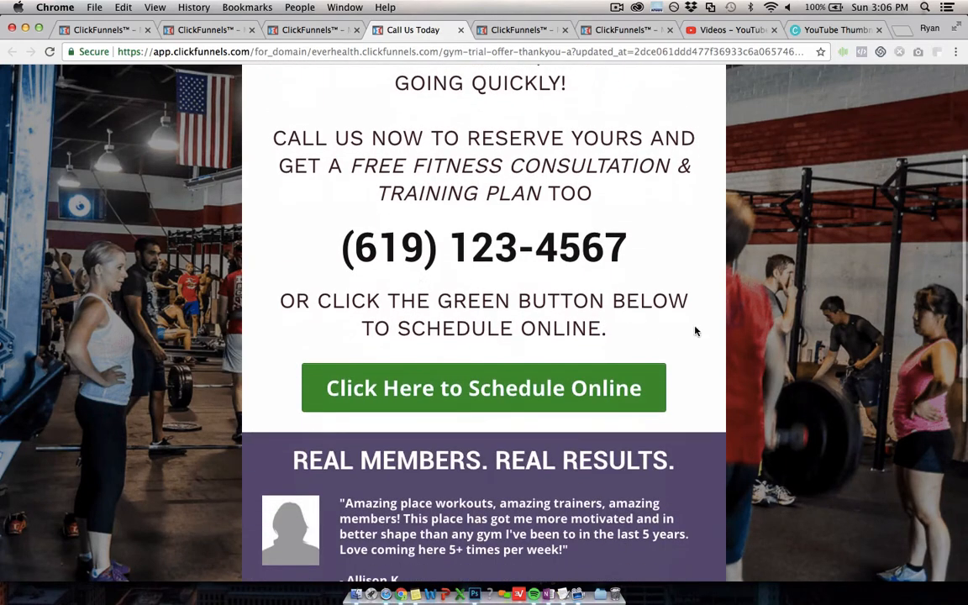
pyautogui.scroll(3)
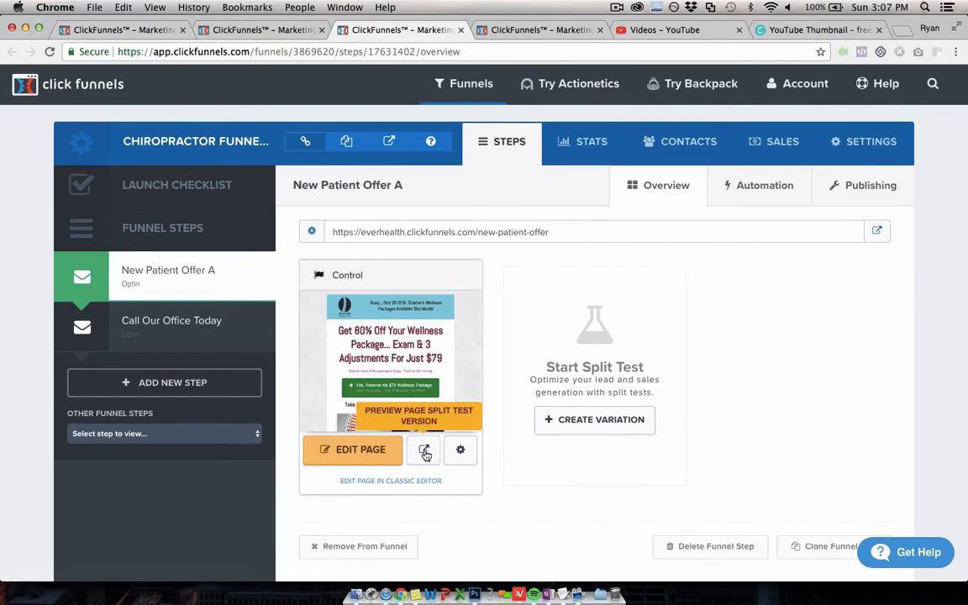
# - Preview the chiropractor New Patient Offer page live, opening and closing its reservation pop-up
pyautogui.click(423, 450)
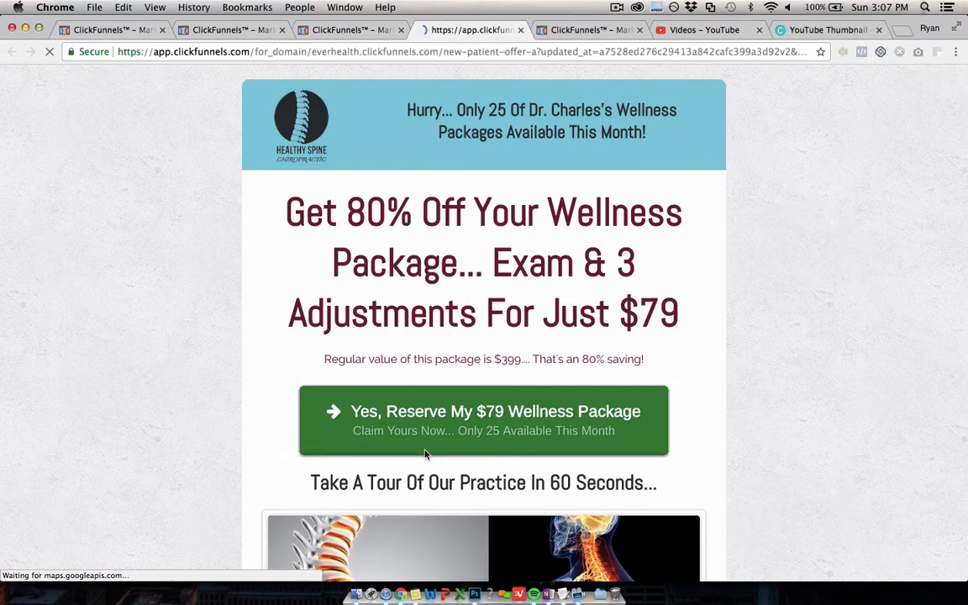
pyautogui.moveTo(352, 276)
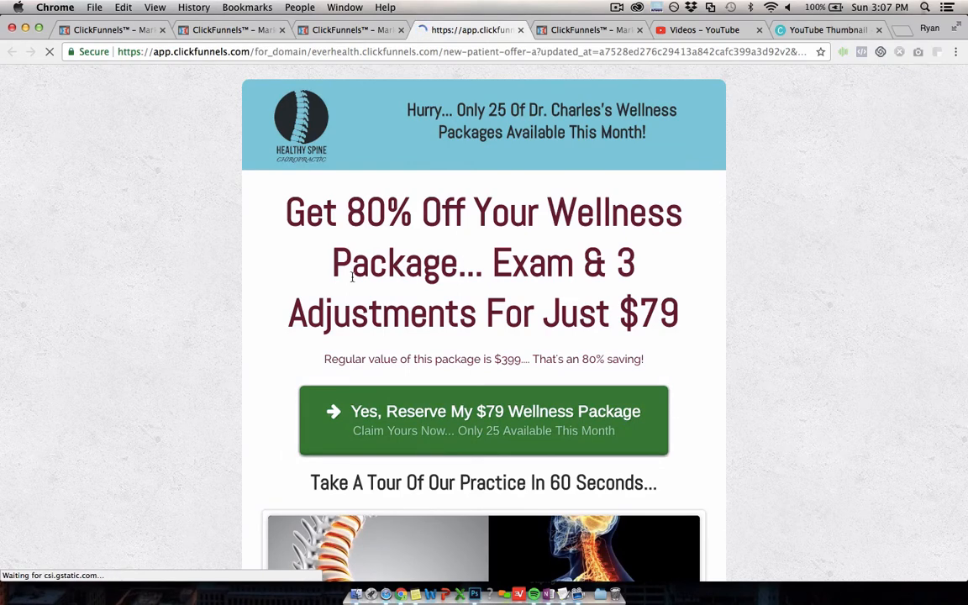
pyautogui.moveTo(836, 263)
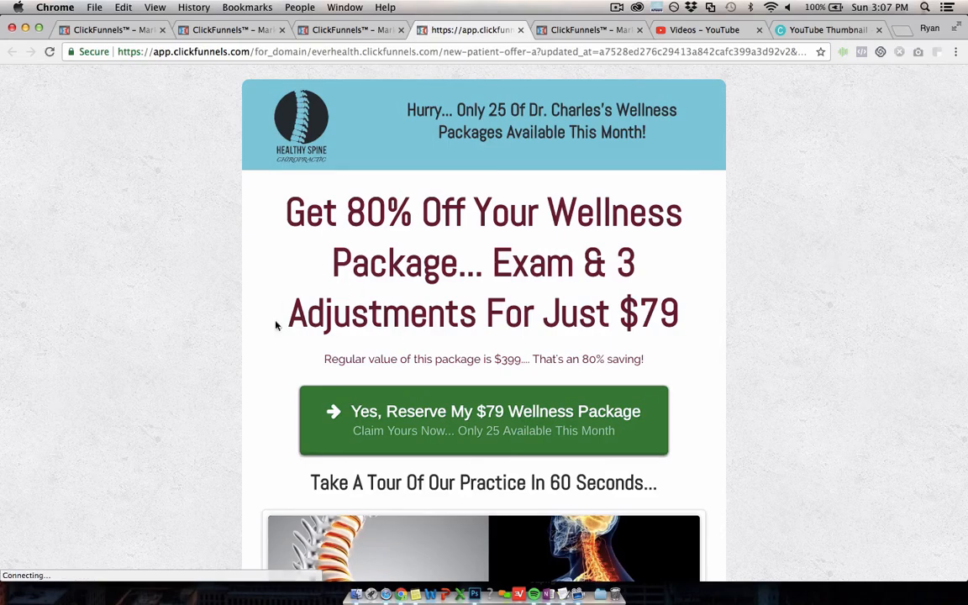
pyautogui.scroll(-3)
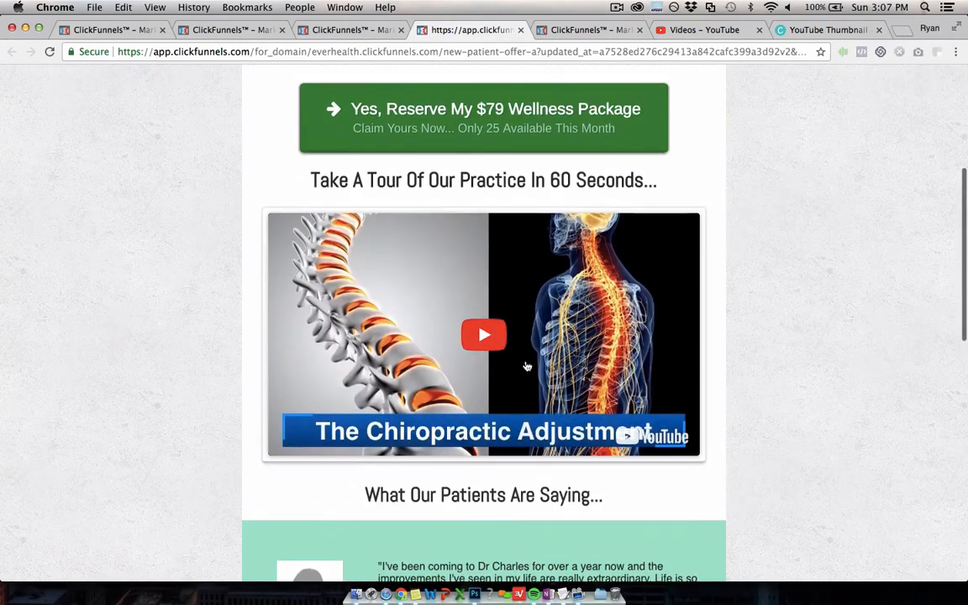
pyautogui.moveTo(457, 340)
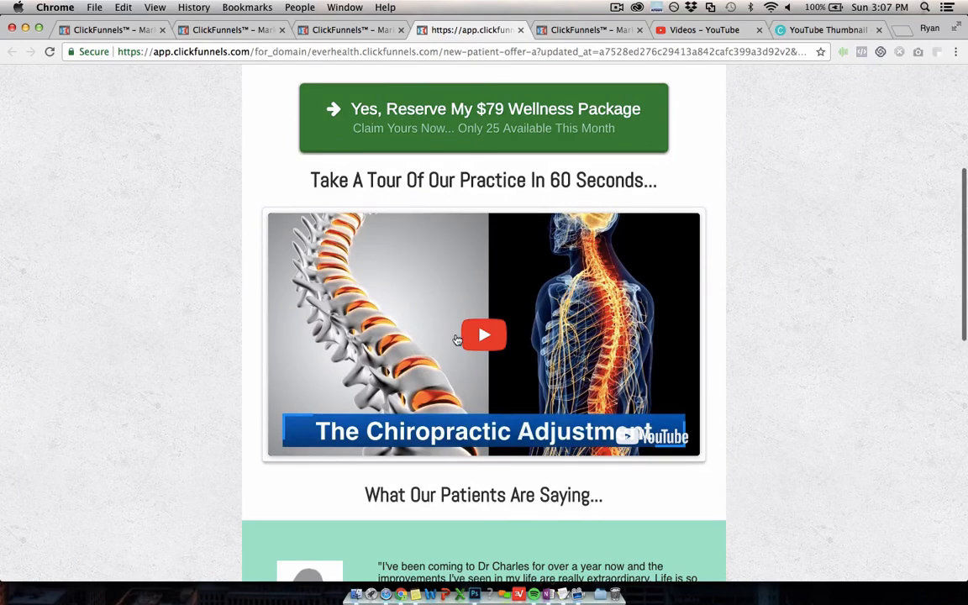
pyautogui.scroll(-3)
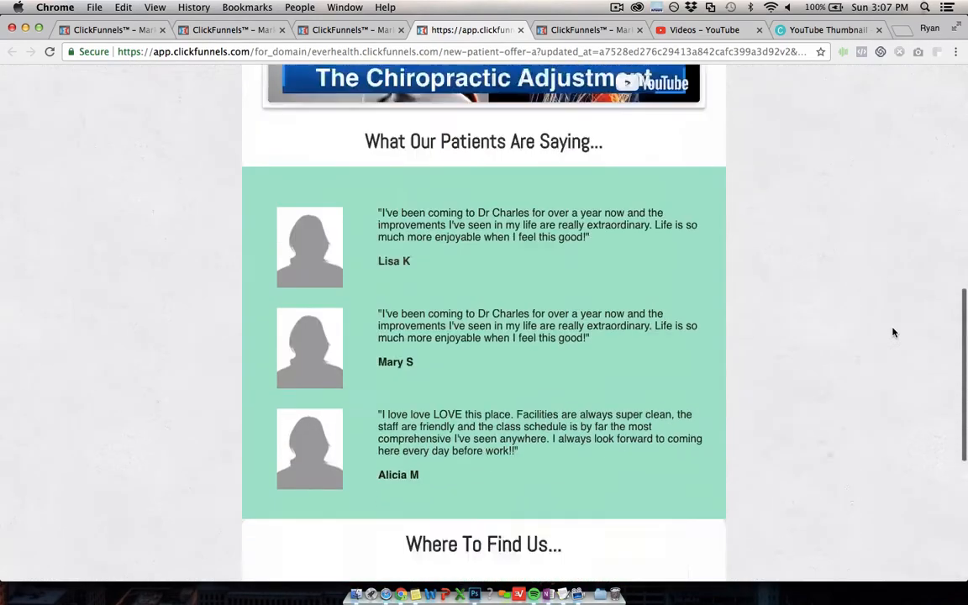
pyautogui.scroll(-3)
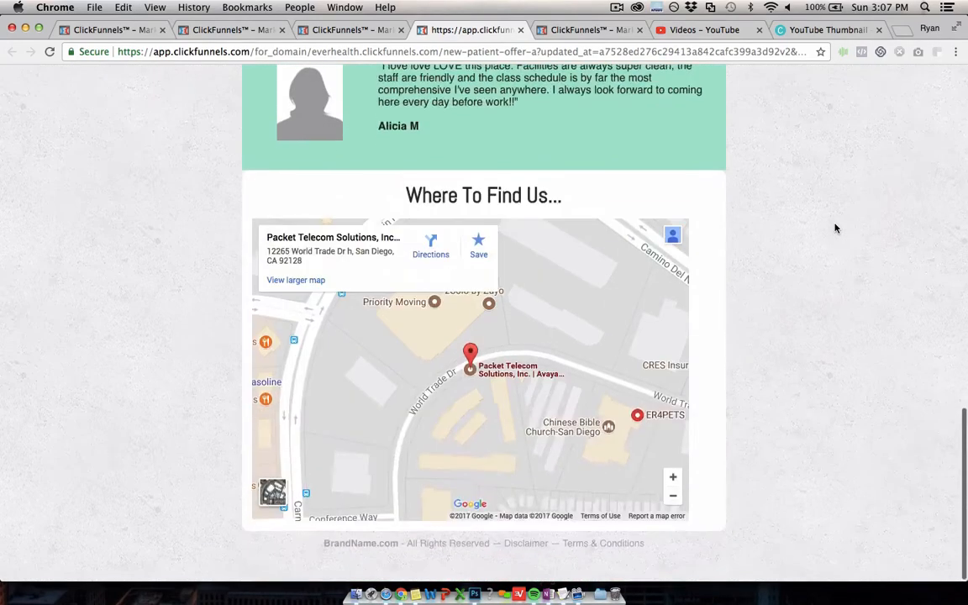
pyautogui.scroll(3)
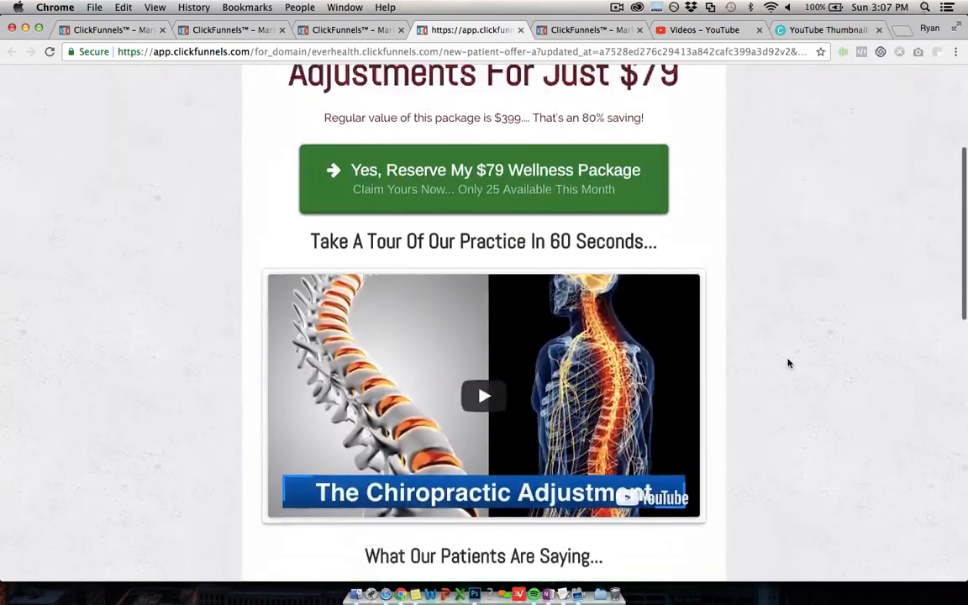
pyautogui.click(483, 179)
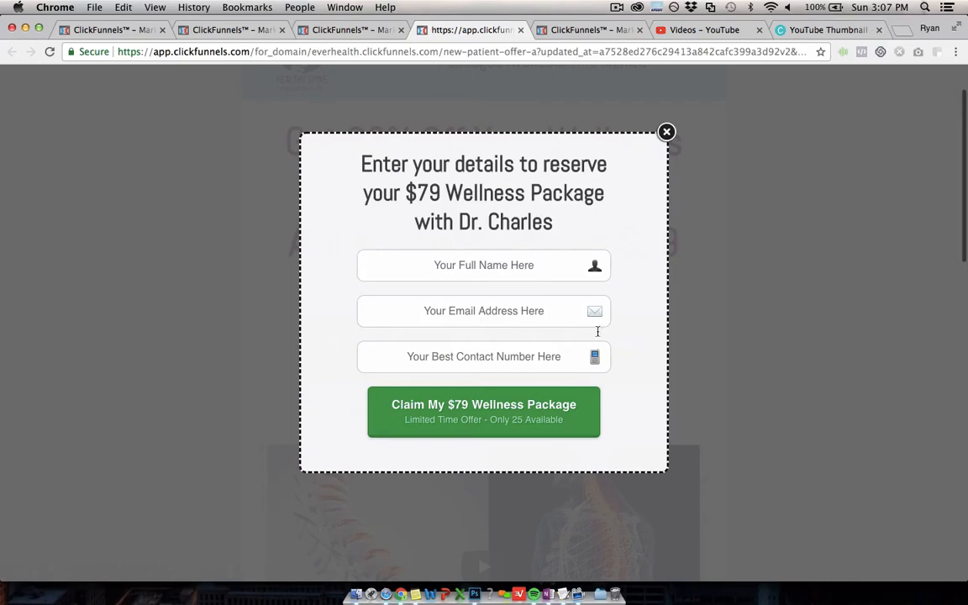
pyautogui.click(667, 132)
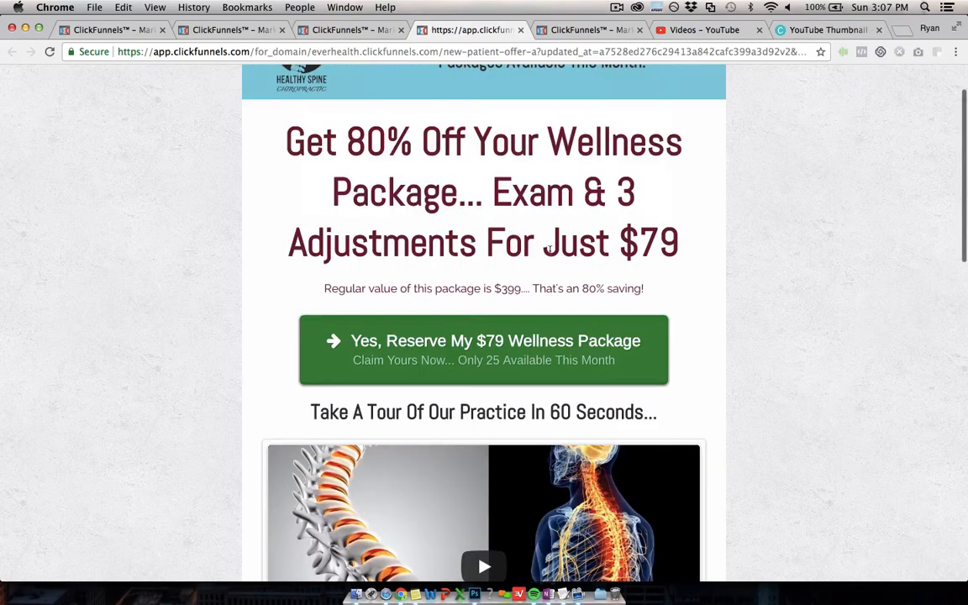
pyautogui.scroll(3)
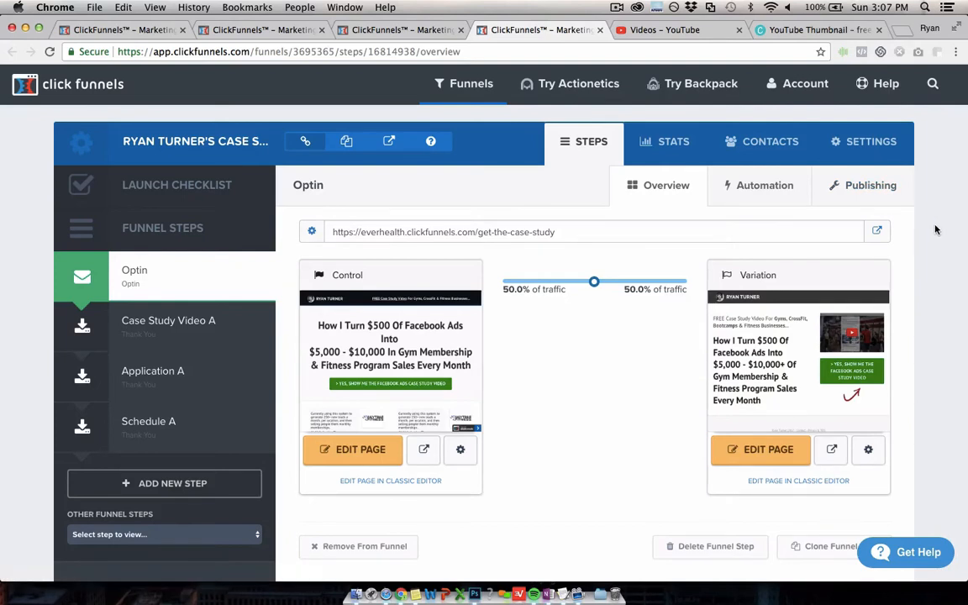
pyautogui.moveTo(936, 244)
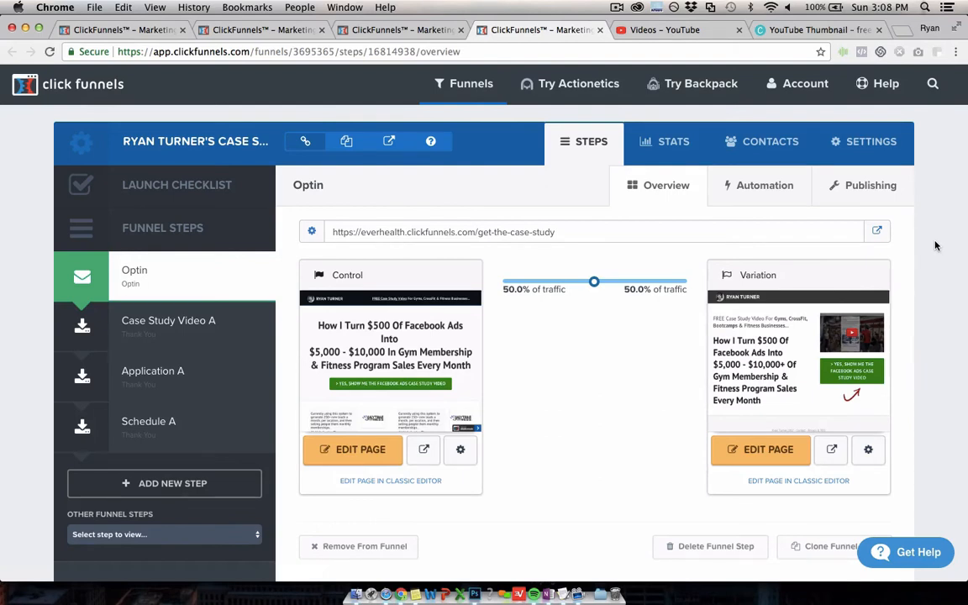
pyautogui.moveTo(424, 449)
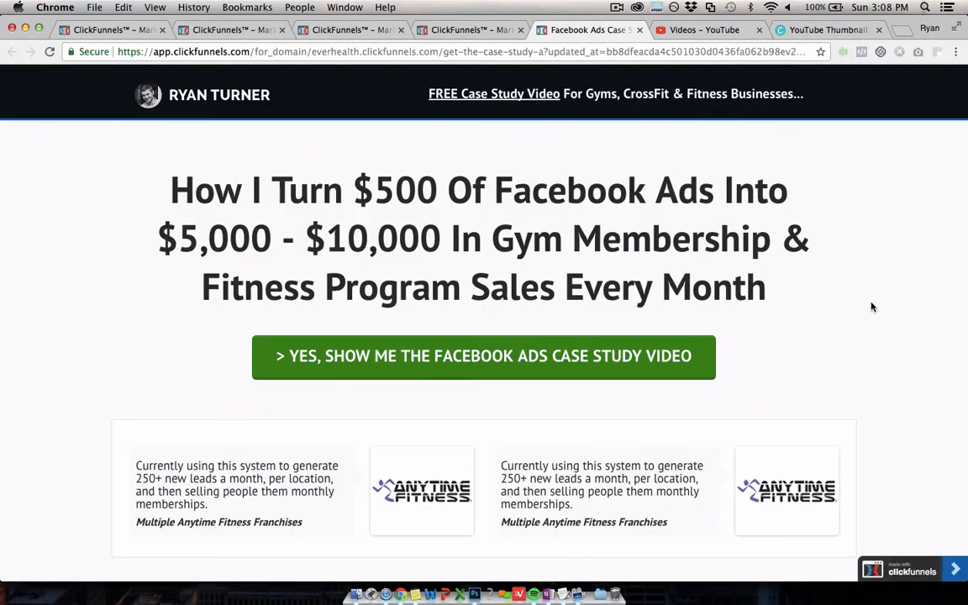
pyautogui.moveTo(272, 220)
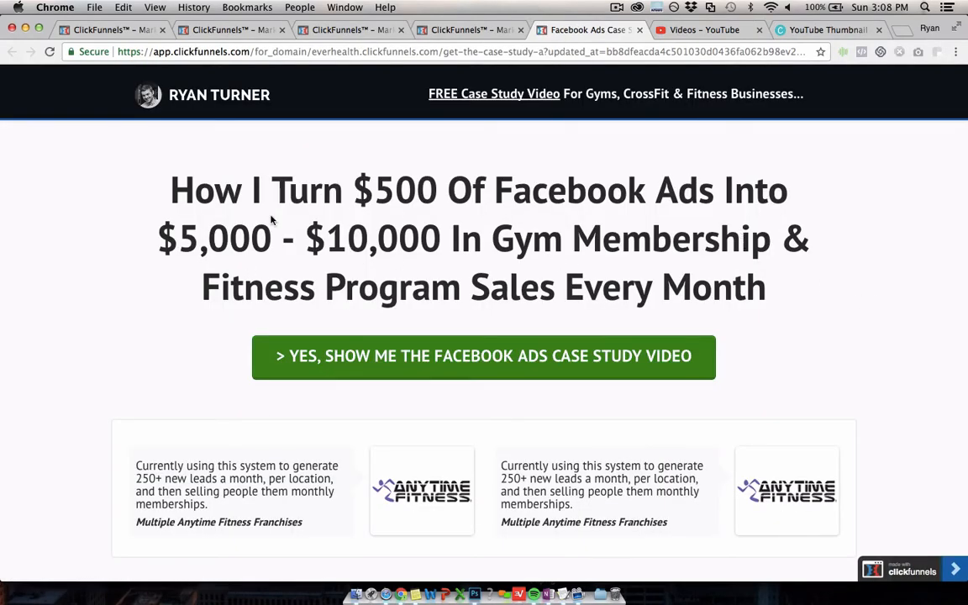
pyautogui.moveTo(529, 317)
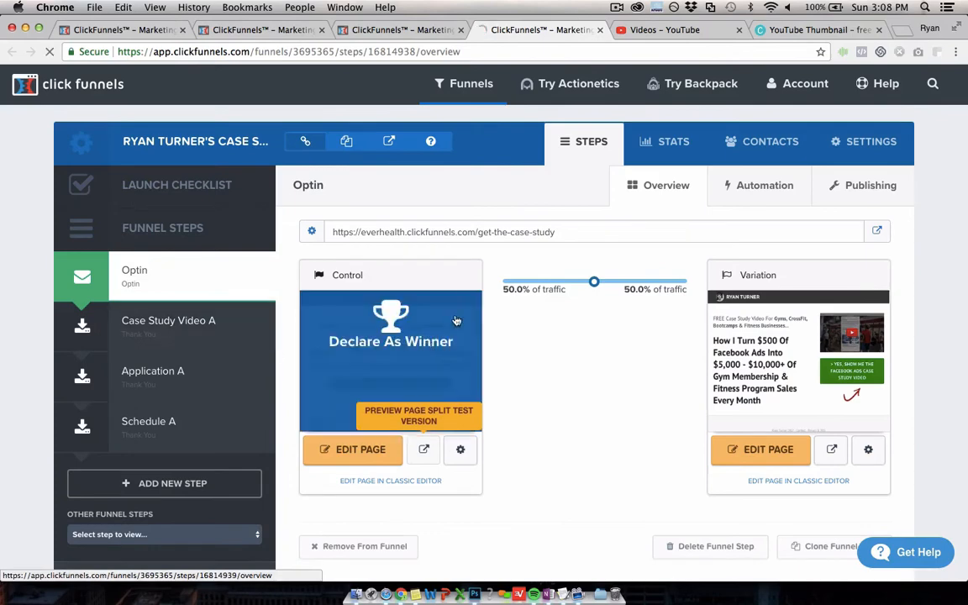
# - Open Case Study Video A, then the Application A step with only a control page
pyautogui.click(168, 327)
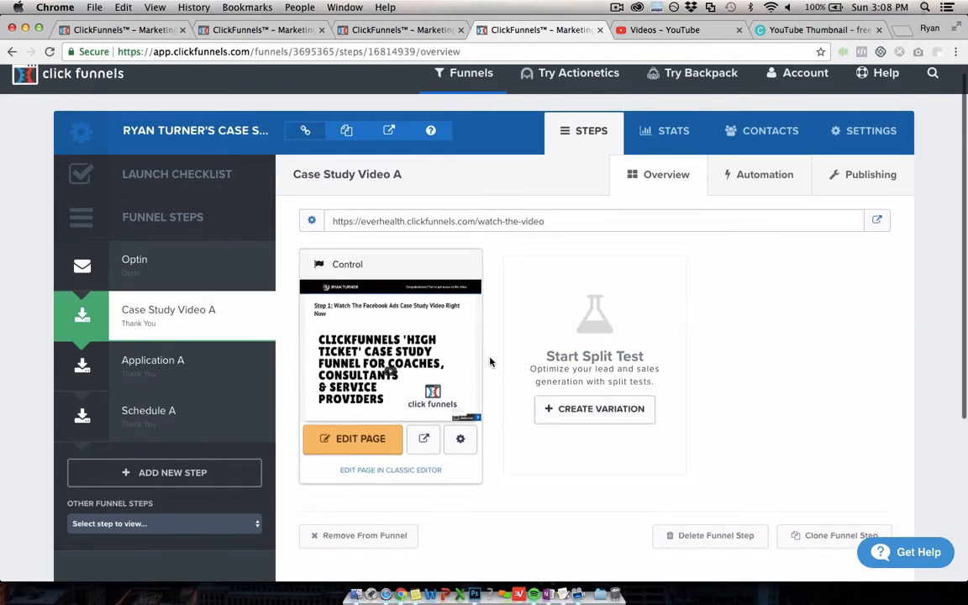
pyautogui.moveTo(154, 372)
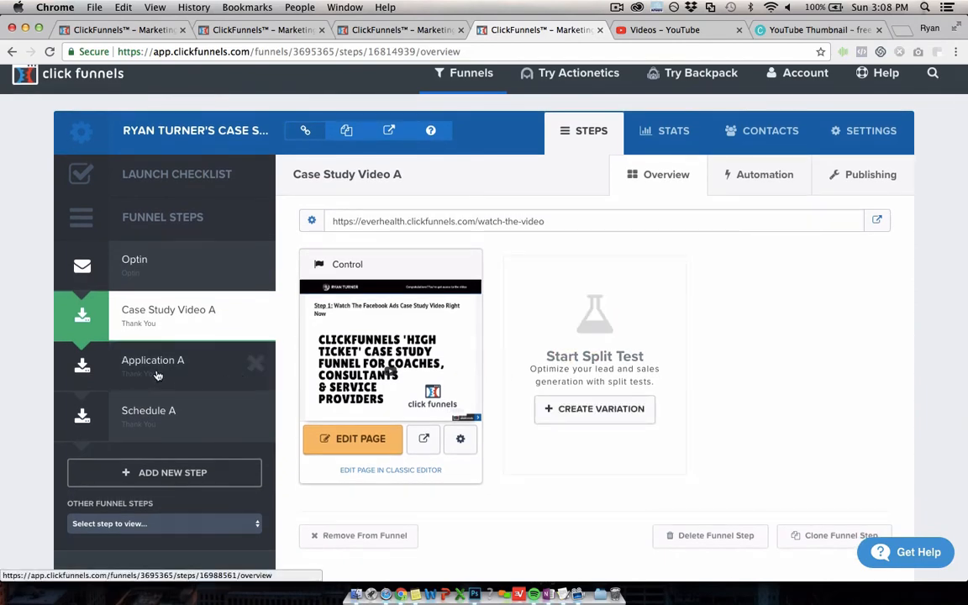
pyautogui.click(153, 360)
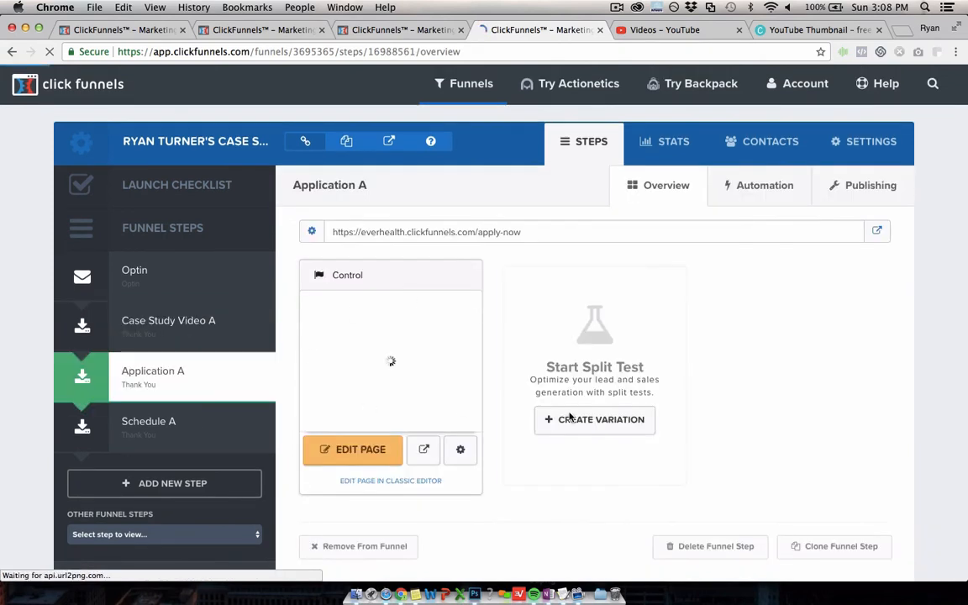